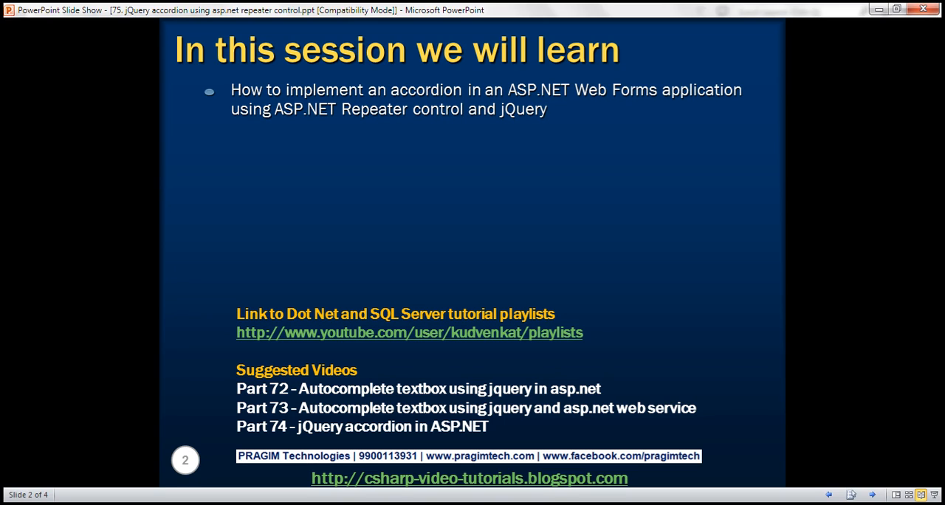
mouse_move(384, 499)
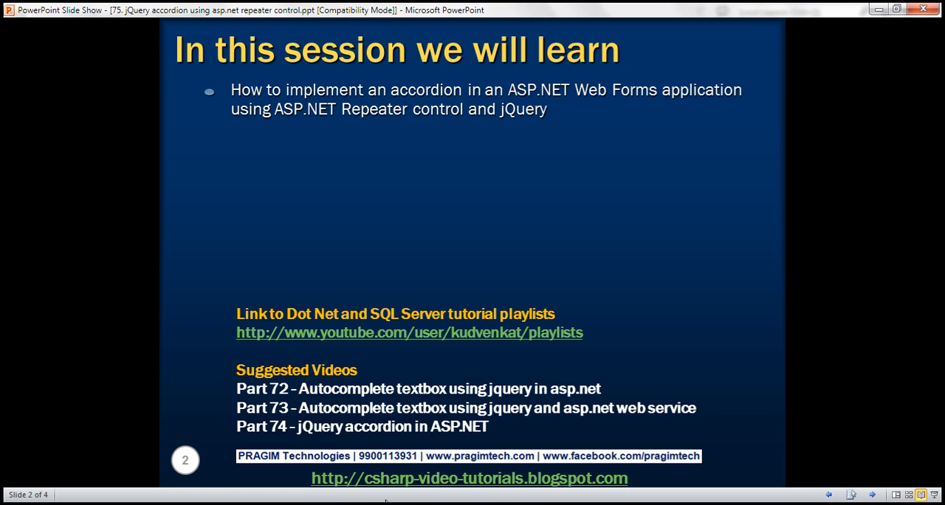
mouse_move(294, 436)
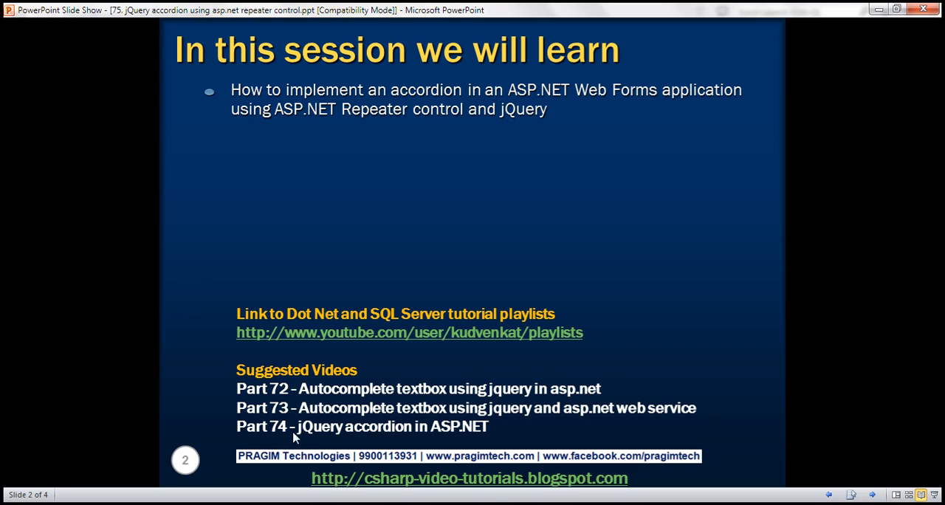
mouse_move(311, 441)
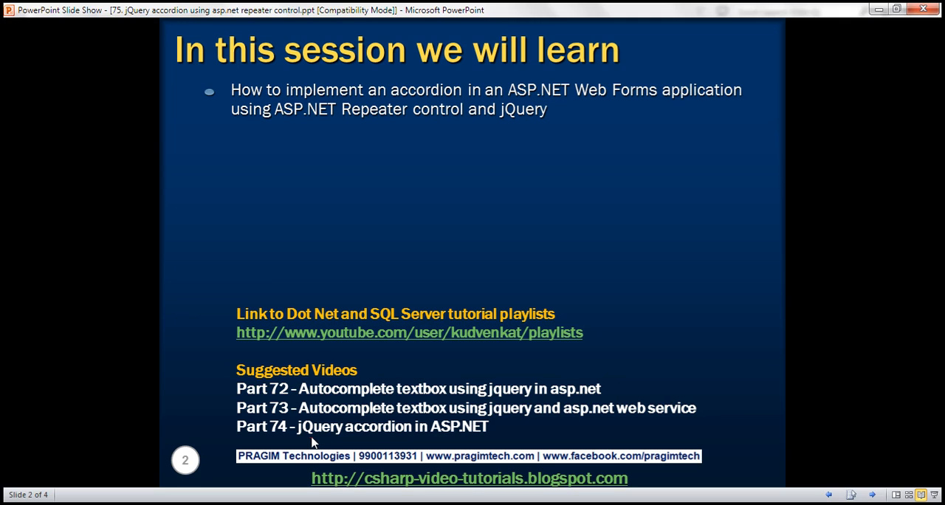
Discover CountryService.asmx and add it as a service reference with namespace Services
key(right)
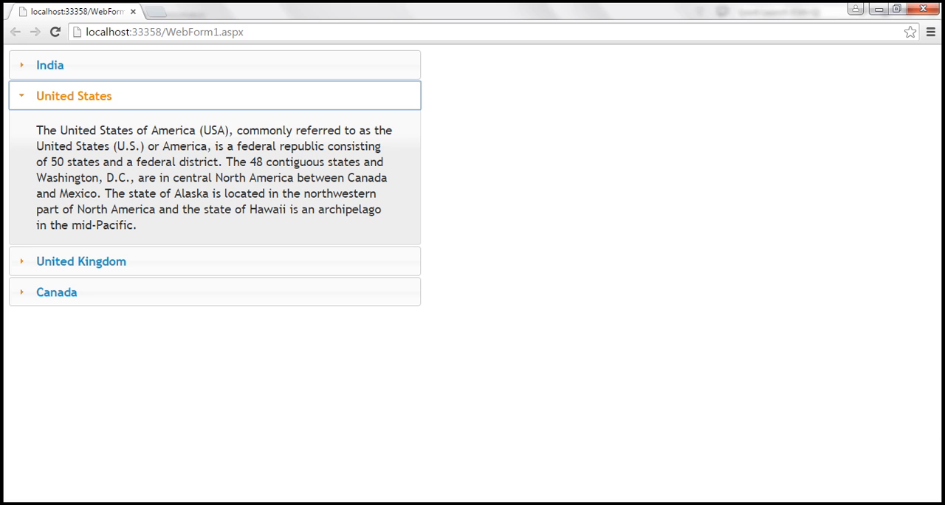
mouse_move(276, 320)
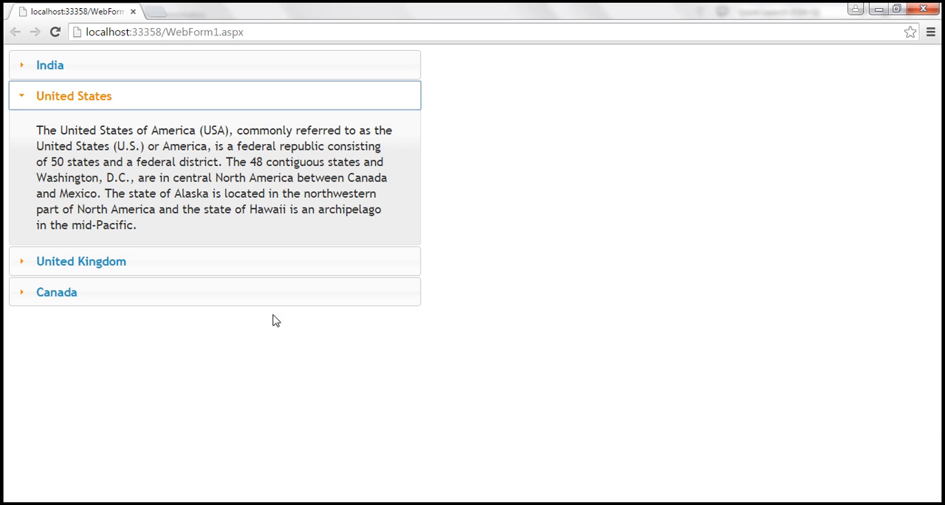
mouse_move(128, 488)
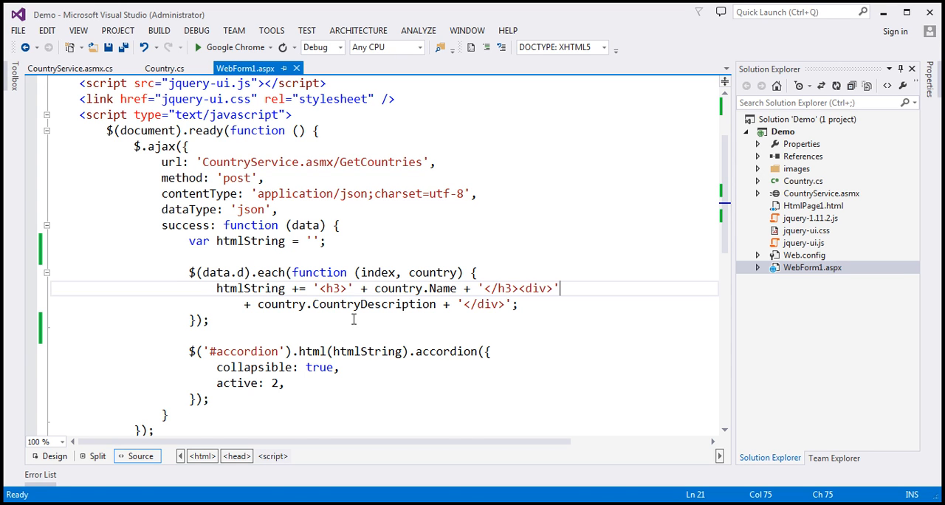
mouse_move(419, 292)
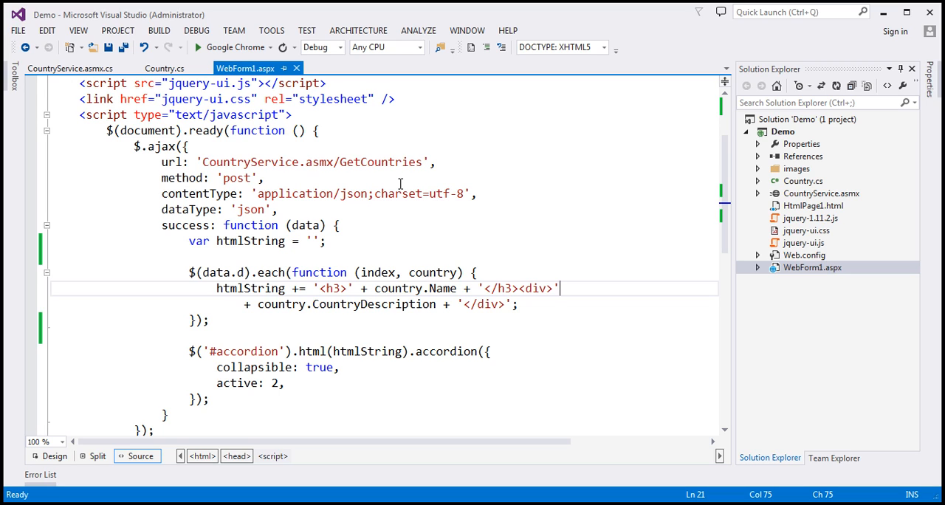
mouse_move(713, 183)
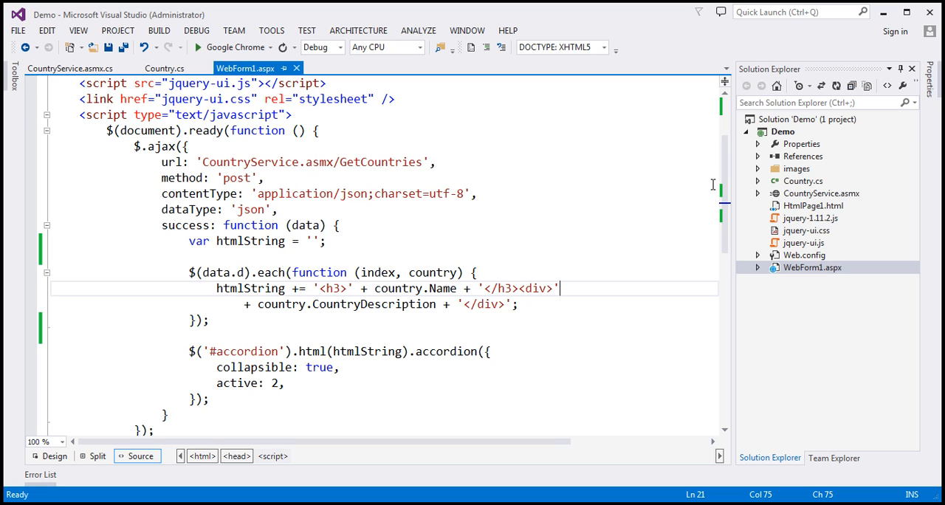
mouse_move(805, 199)
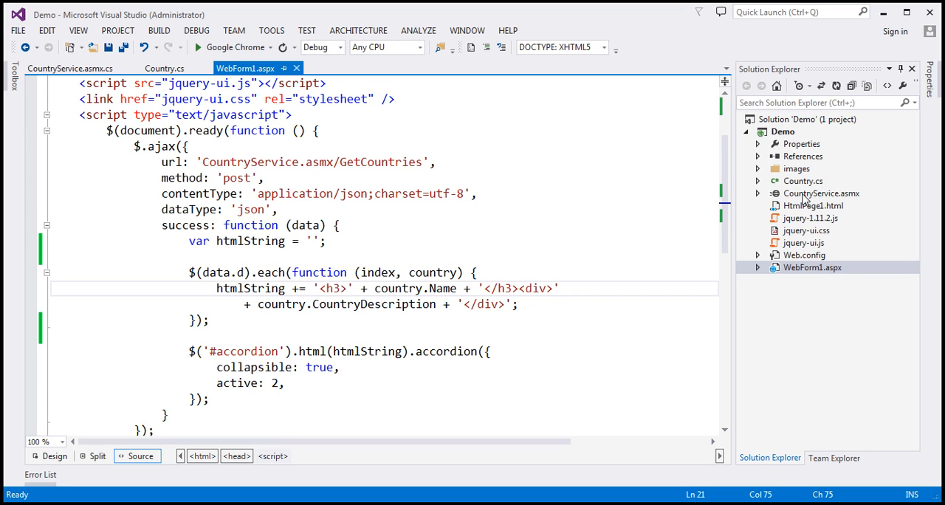
mouse_move(791, 203)
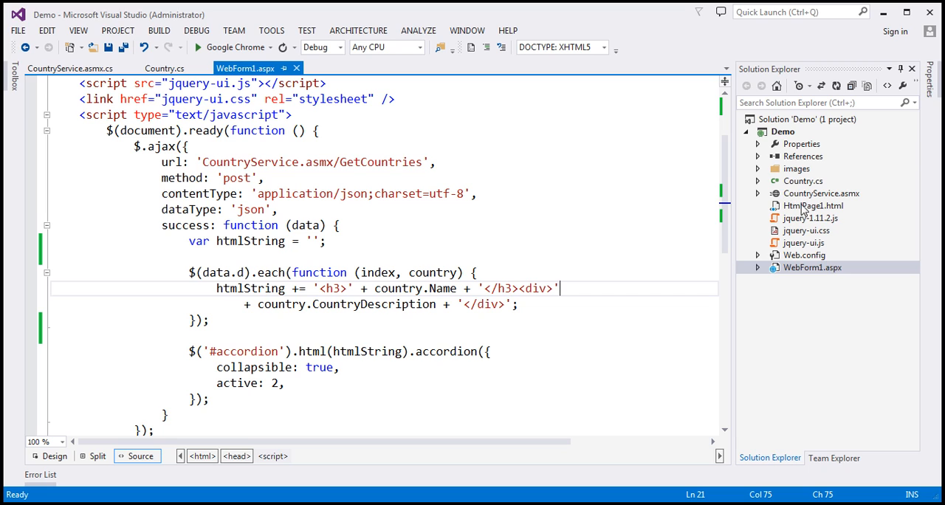
mouse_move(797, 177)
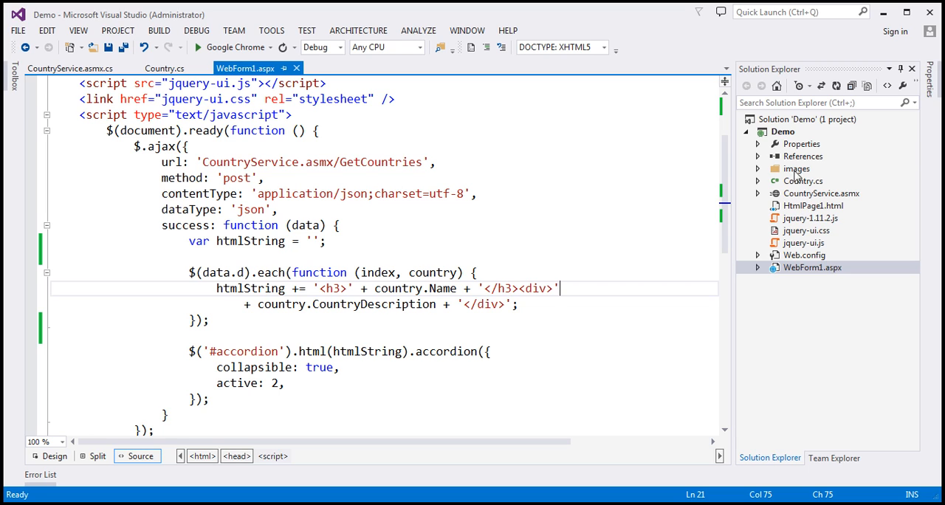
right_click(803, 156)
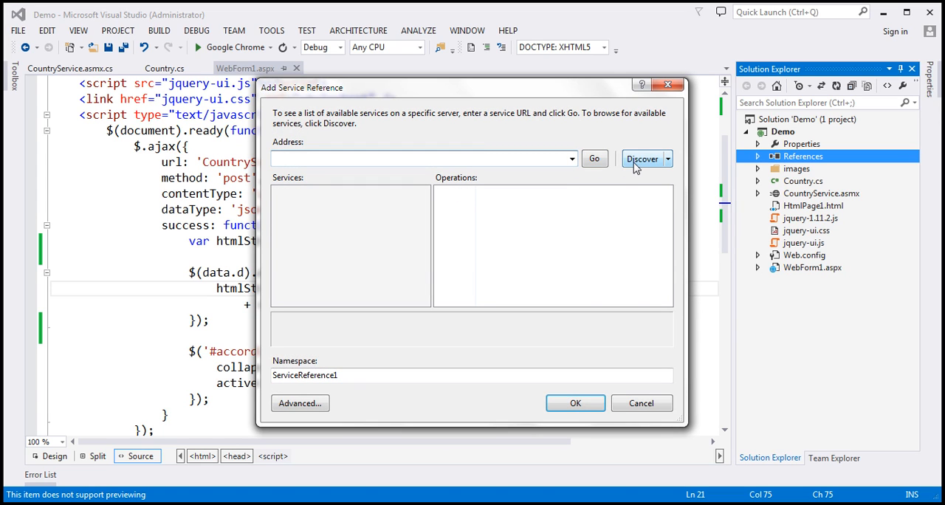
click(641, 159)
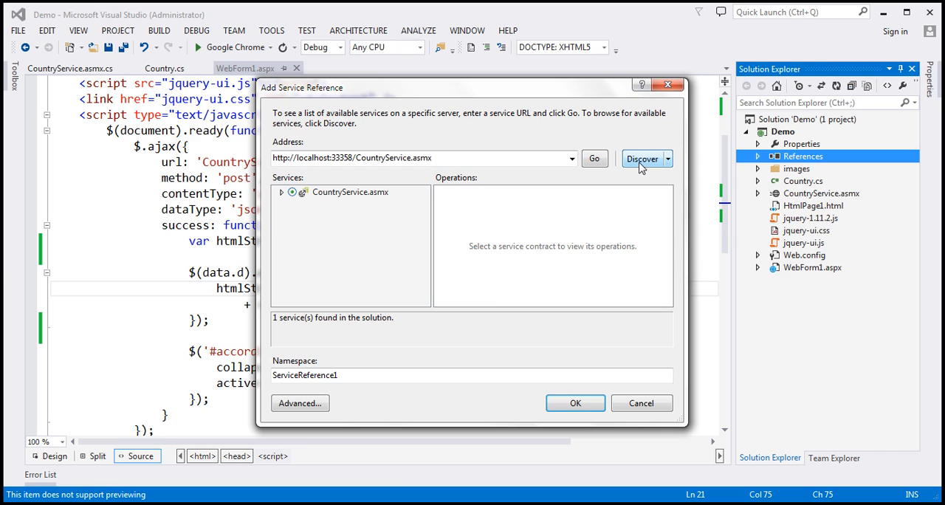
mouse_move(823, 202)
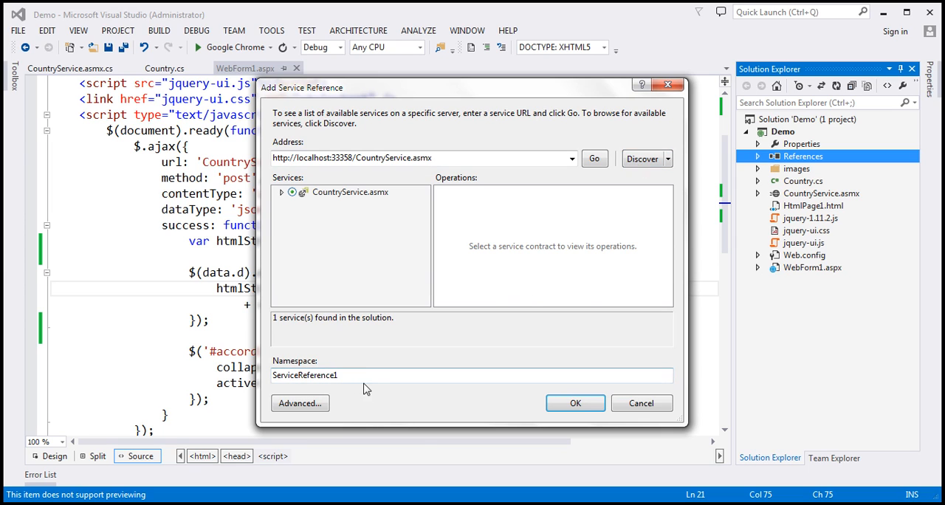
text(S)
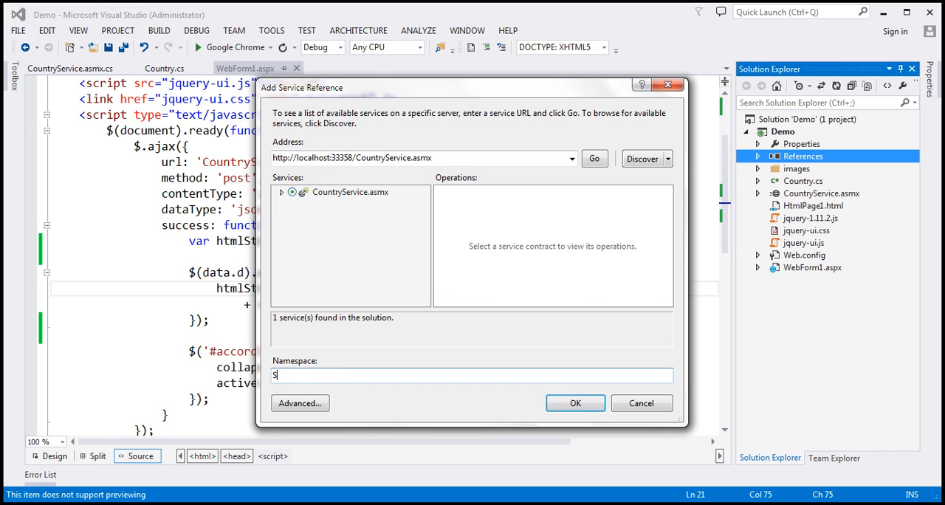
text(ervices)
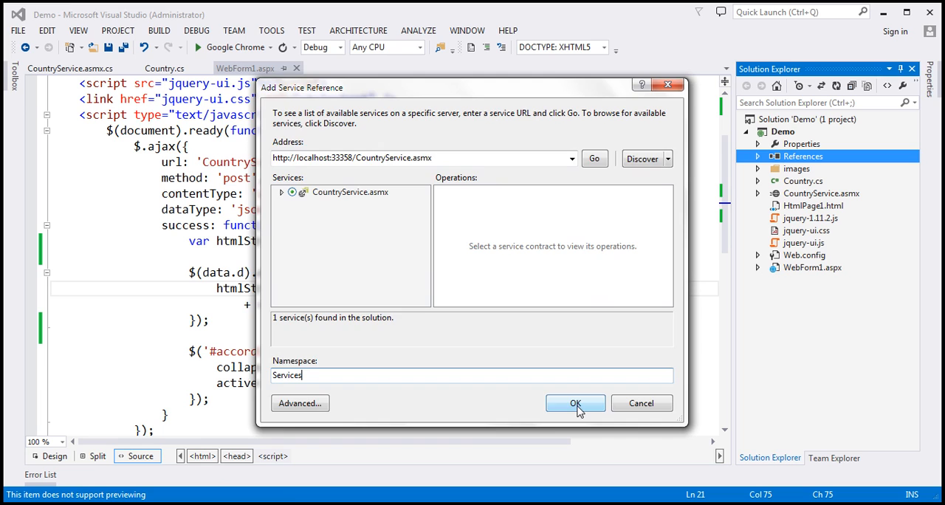
click(575, 403)
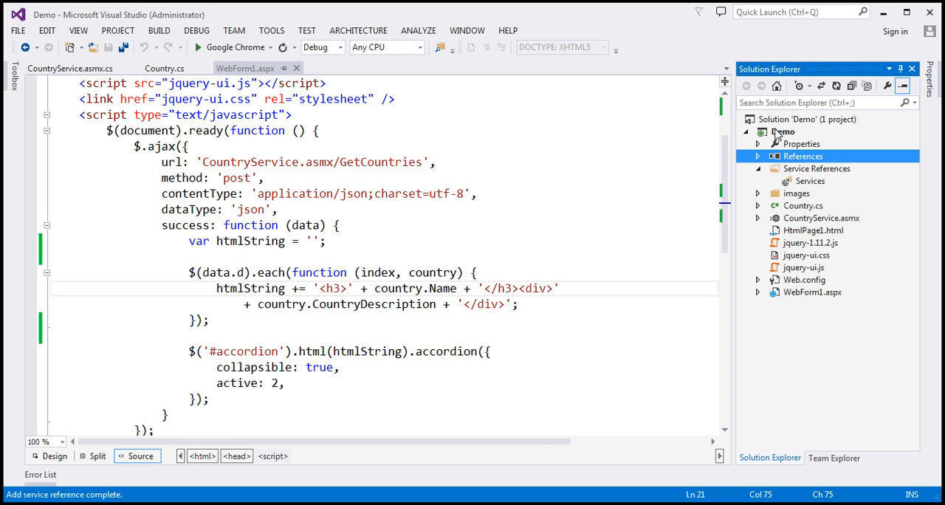
Add a new Web Form item named WebForm2.aspx to the Demo project
right_click(782, 131)
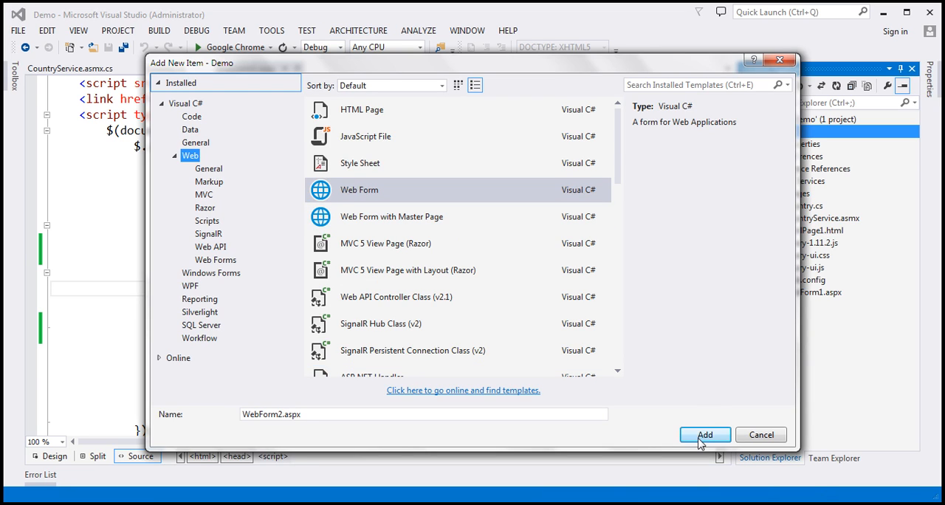
click(705, 434)
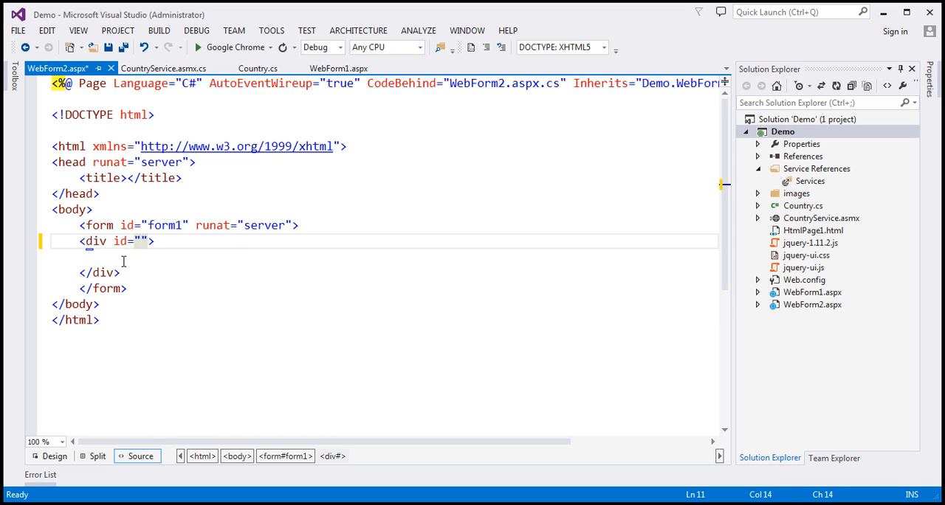
Set the div's id to "accordion" and its style to "width:600px"
text(accor)
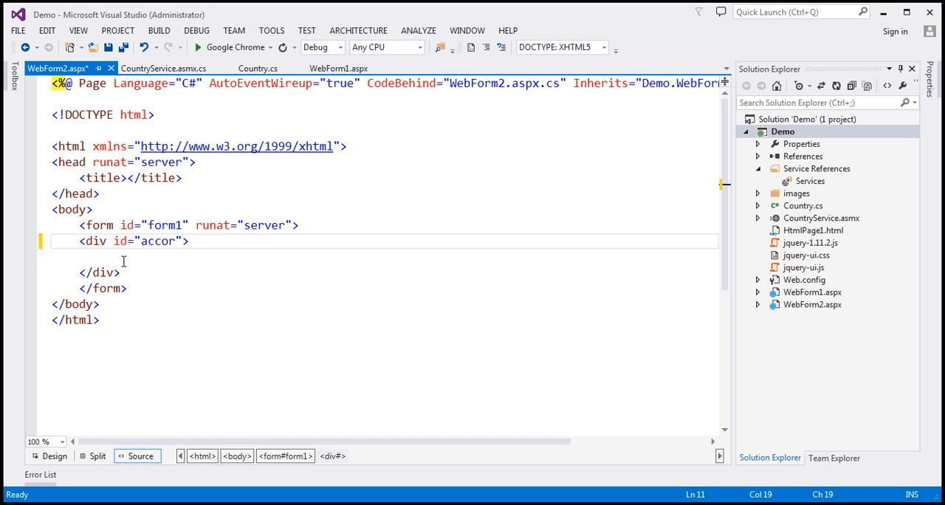
text(ion" style=)
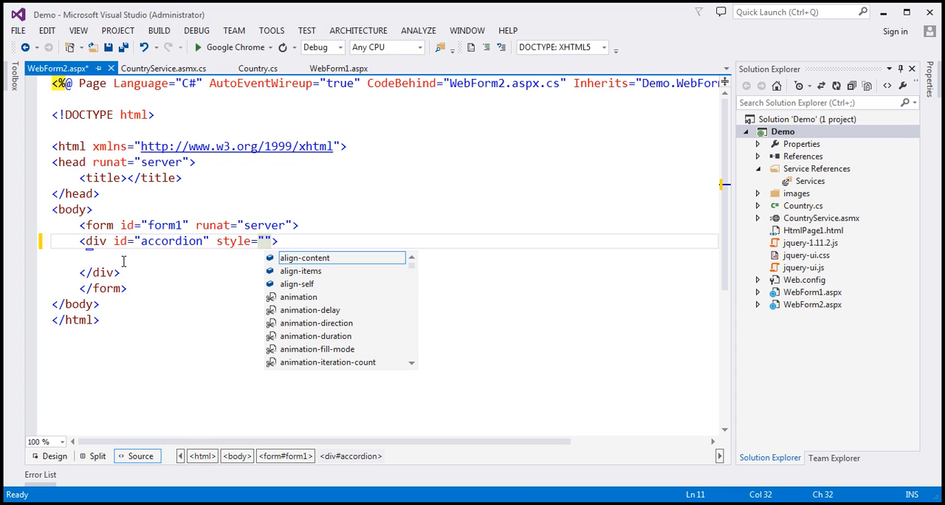
text(width)
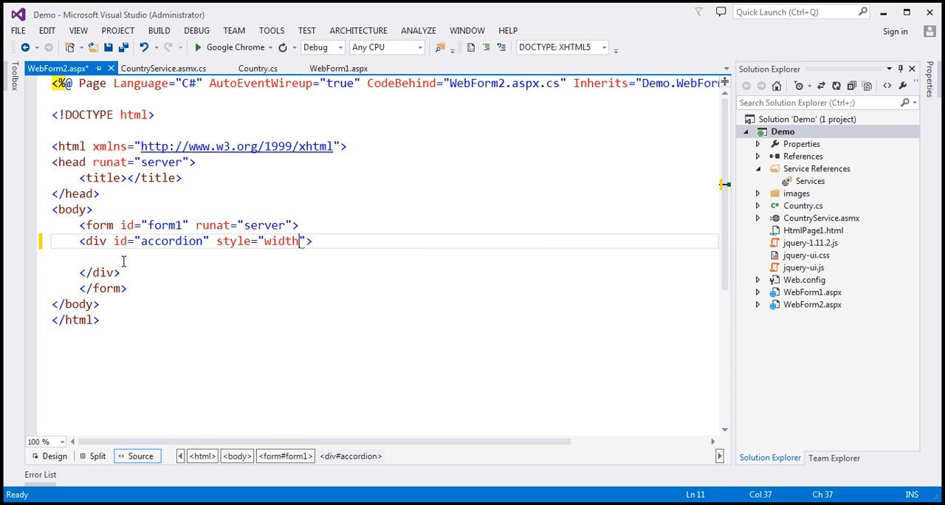
text(:600px">)
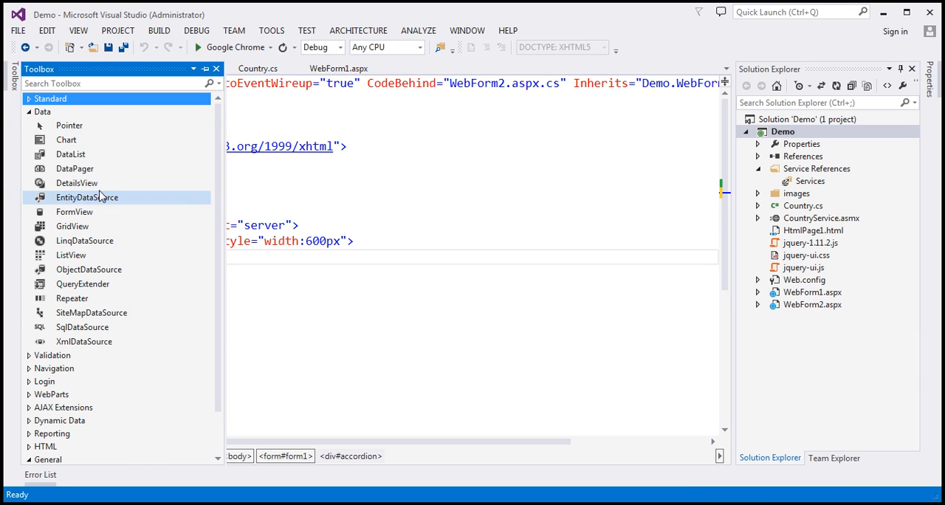
mouse_move(71, 298)
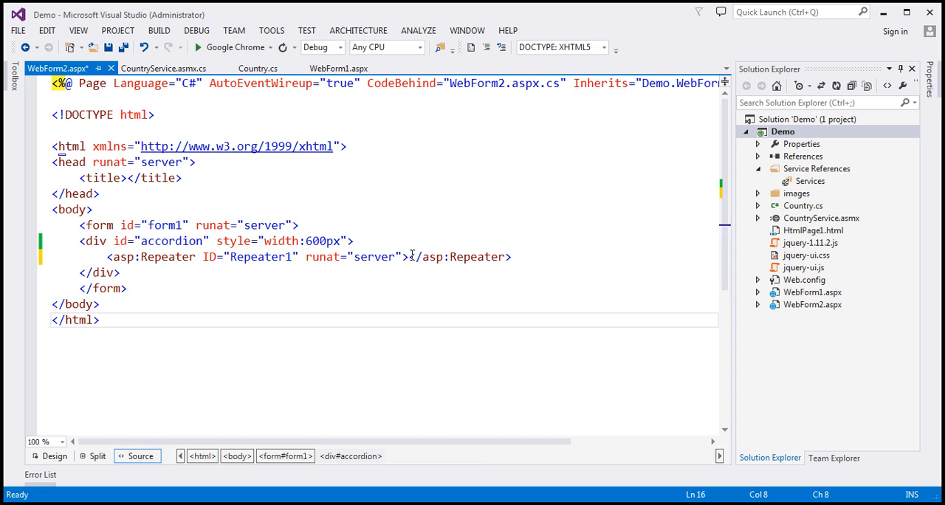
Save WebForm2.aspx with Repeater1 placed inside the accordion div
key(enter)
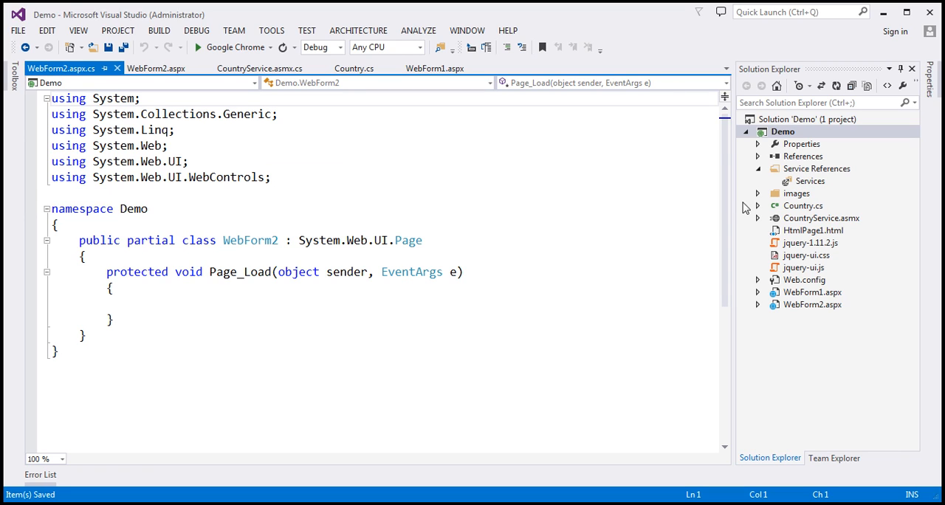
In Page_Load, create a client as new Services.CountryServiceSoapClient()
text(Services.)
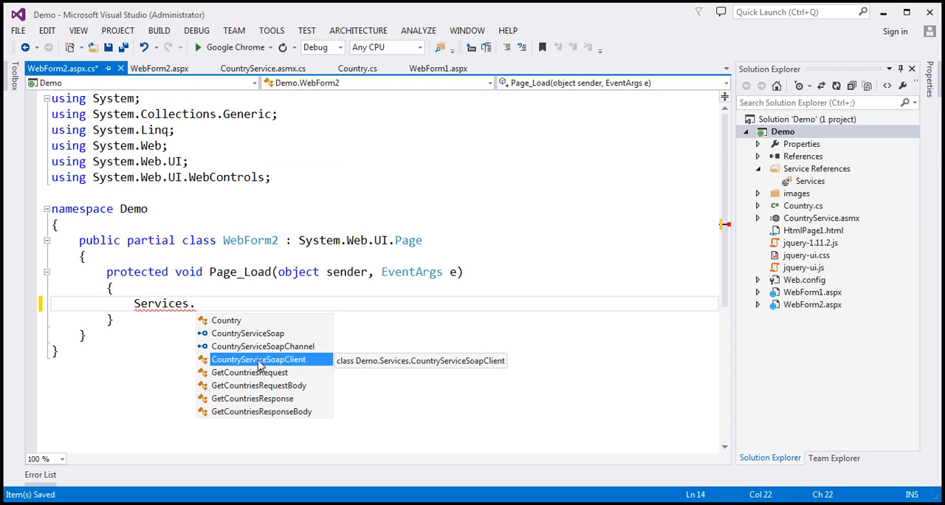
mouse_move(257, 363)
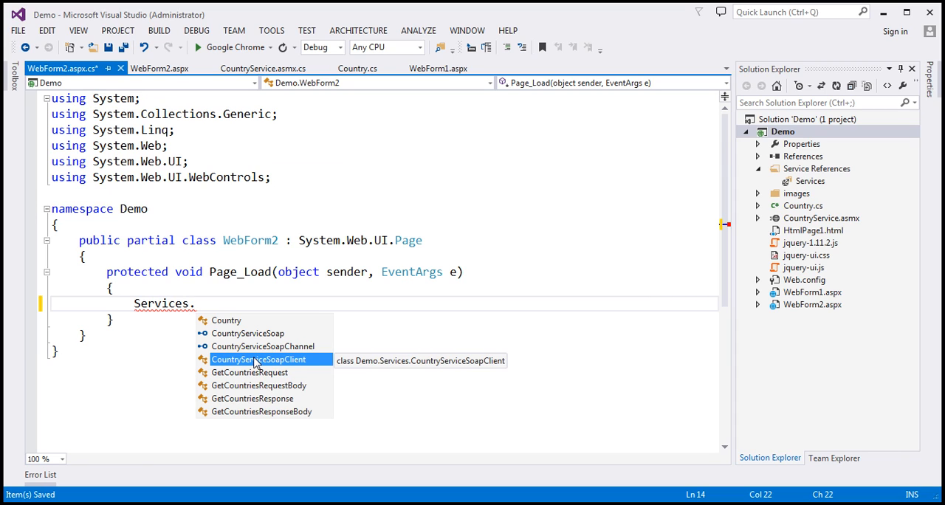
mouse_move(275, 379)
text(CountryServiceSoapClient clien)
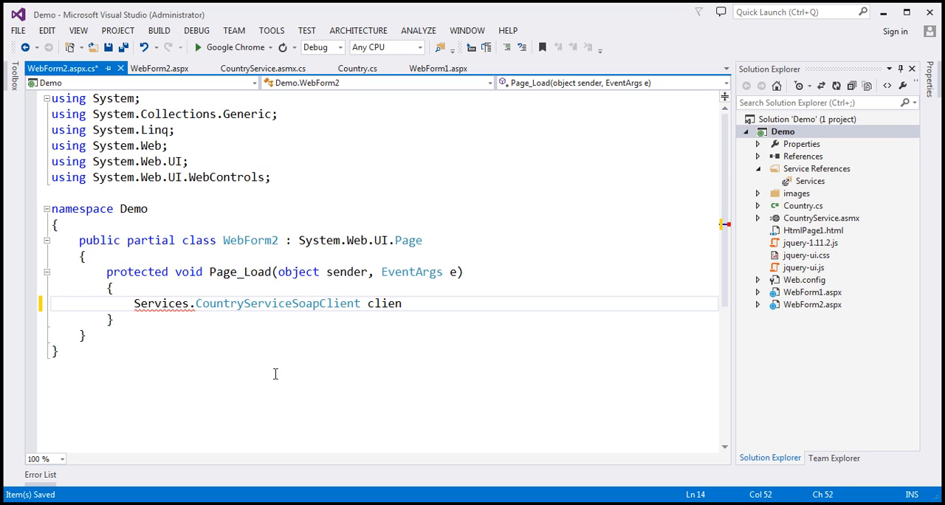
text(t =)
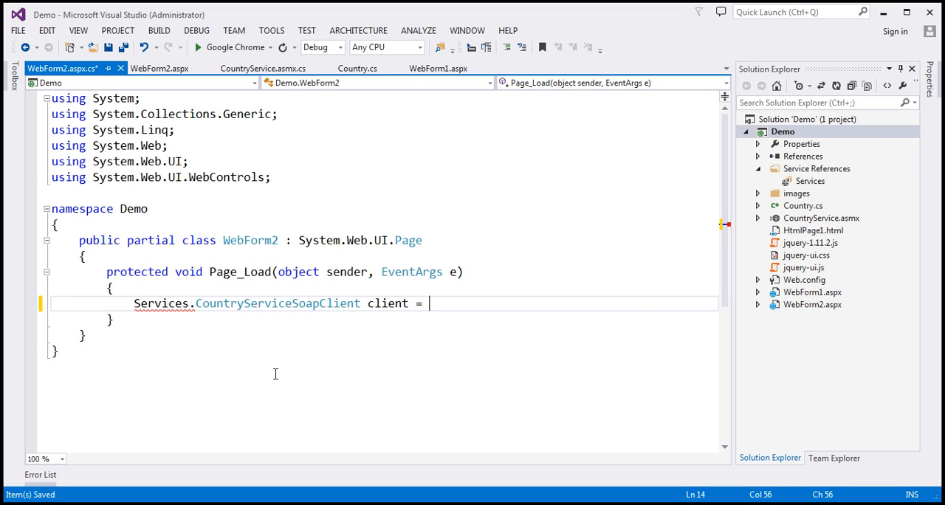
text(new Services.CountryServiceSoapClient())
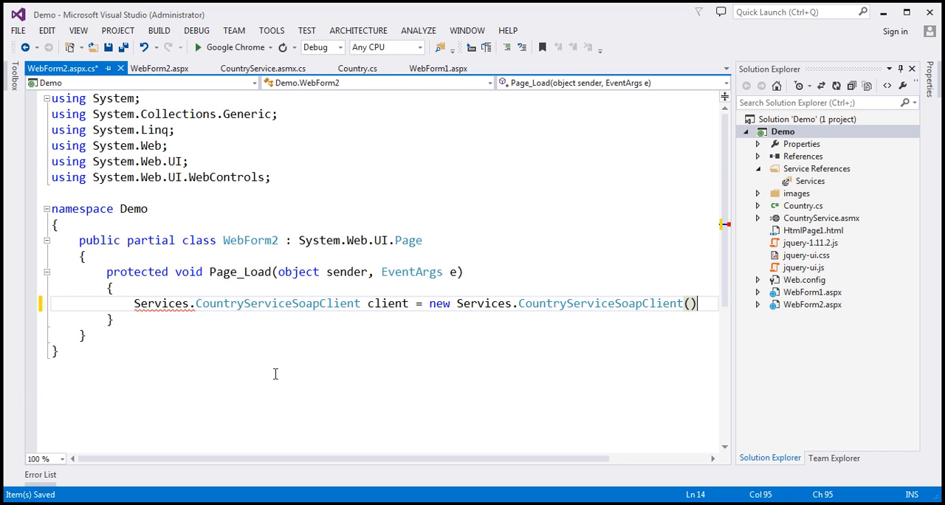
text(;)
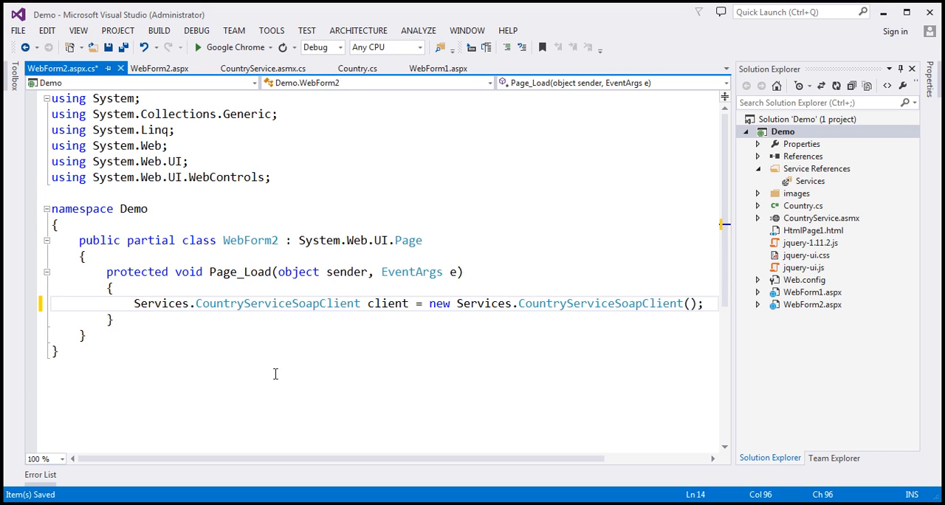
Set Repeater1's DataSource to client.GetCountries() and call Repeater1.DataBind()
text(client)
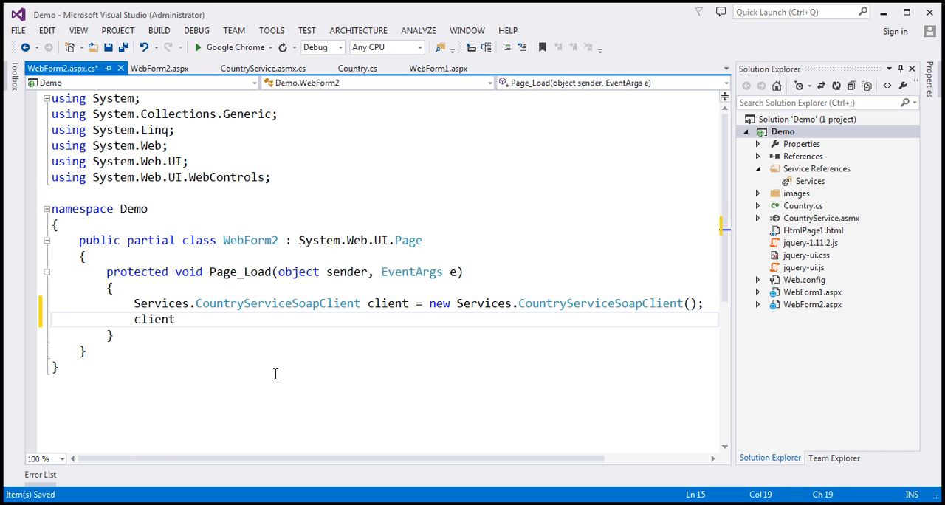
text(.get)
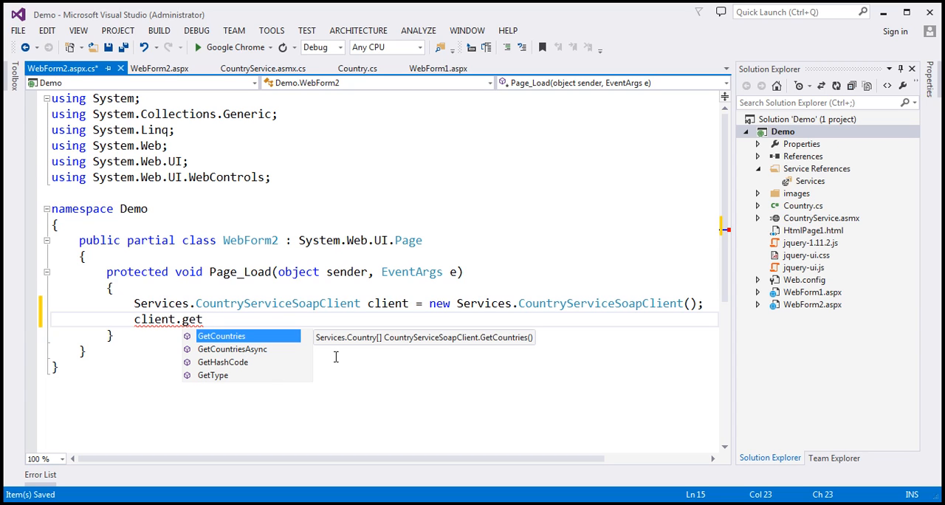
mouse_move(360, 352)
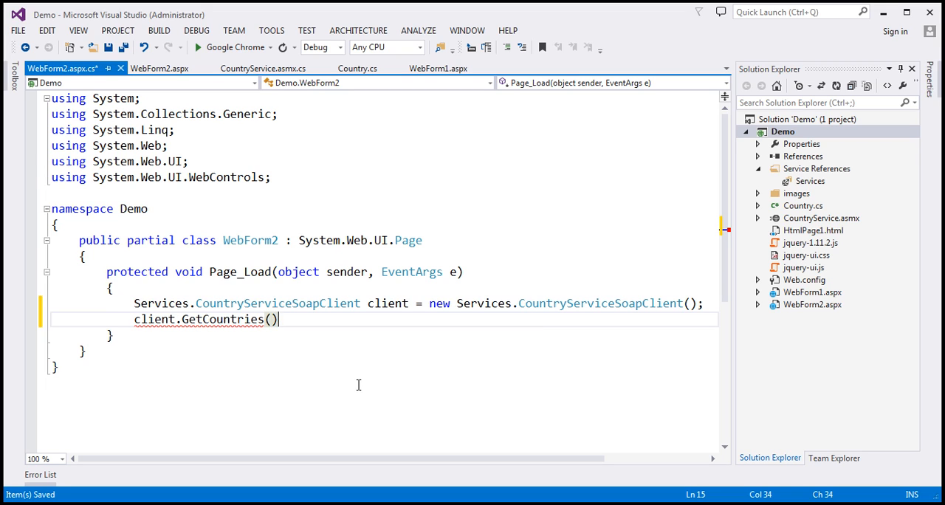
text(R)
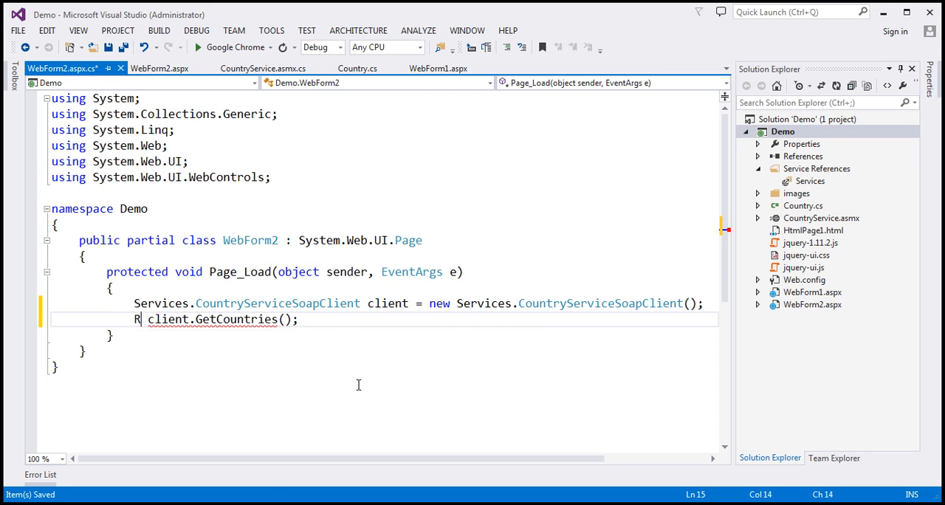
text(epeater1.dataSource =)
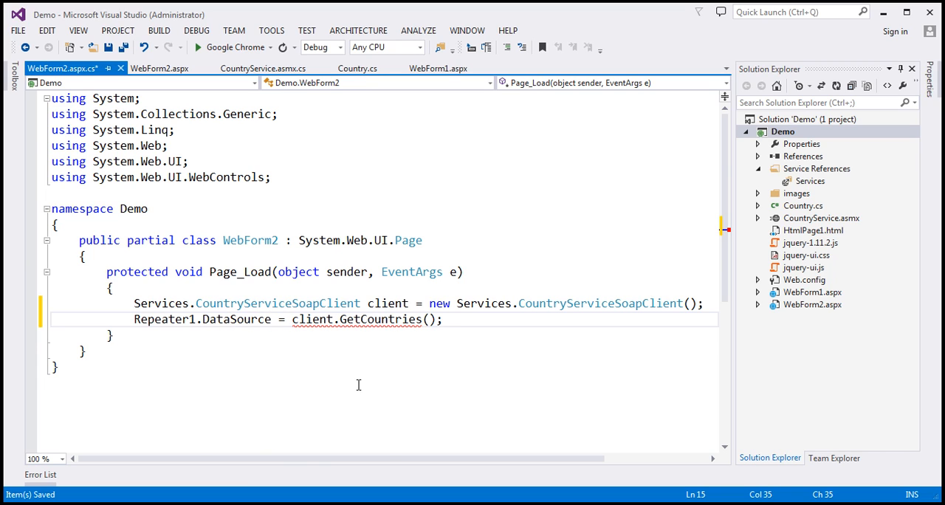
text(R)
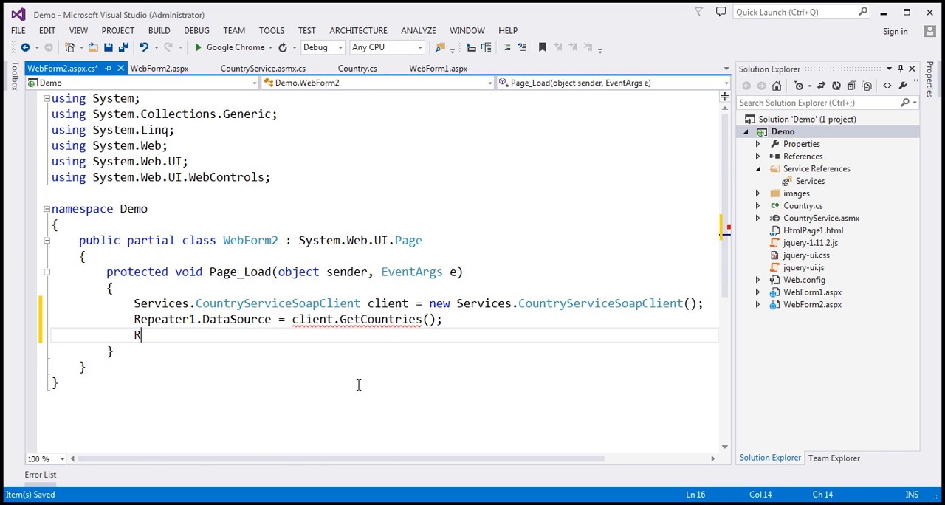
text(epeater1.data)
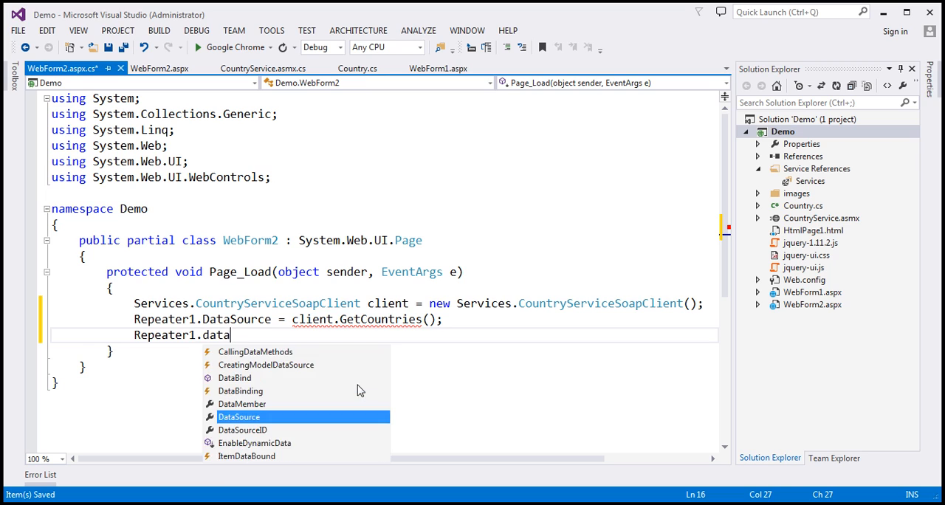
text(Bind();)
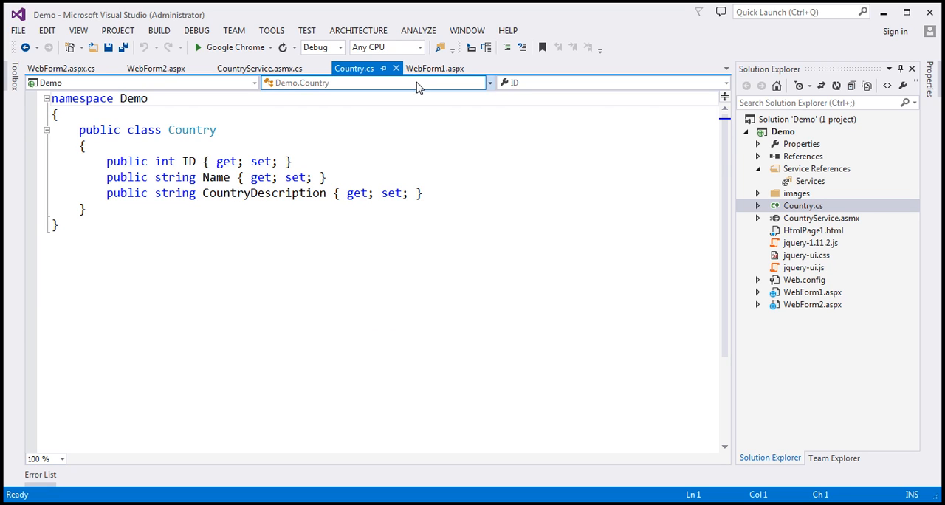
Review WebForm1's jQuery markup, then switch to WebForm2.aspx markup
click(434, 68)
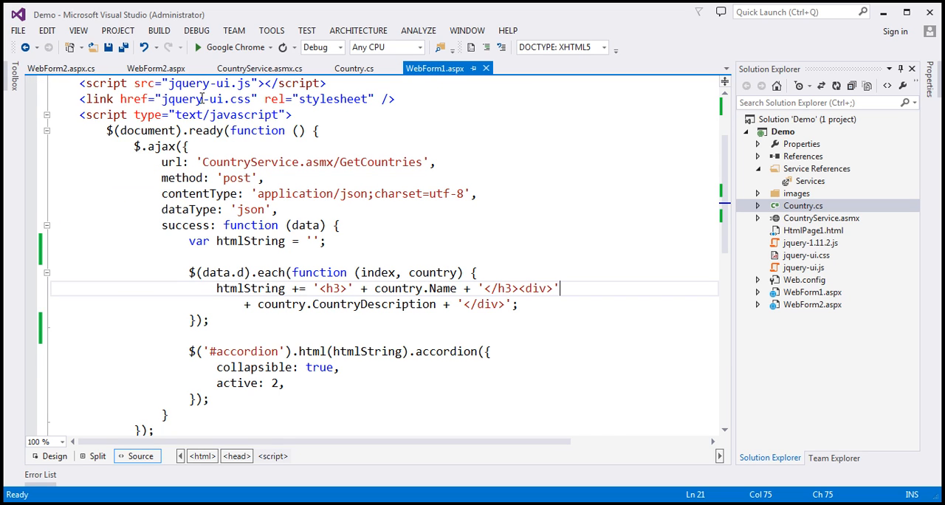
click(61, 68)
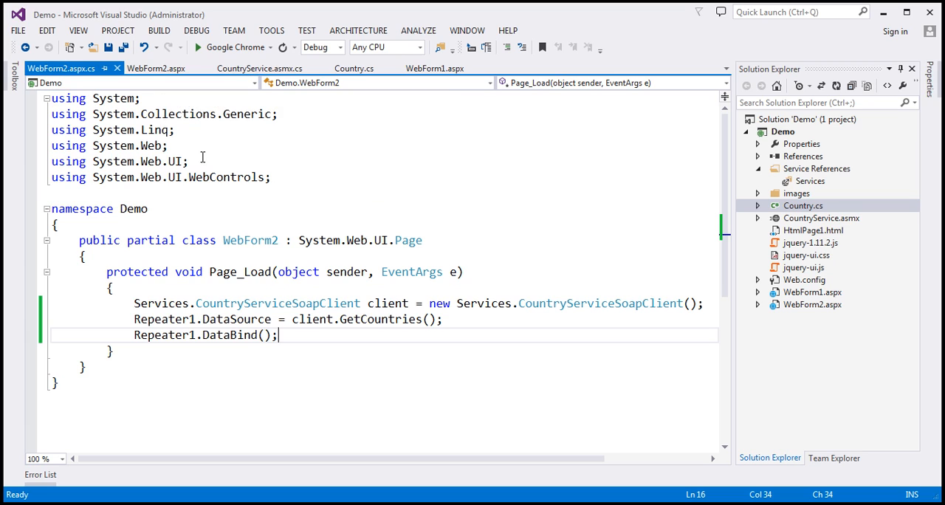
mouse_move(337, 323)
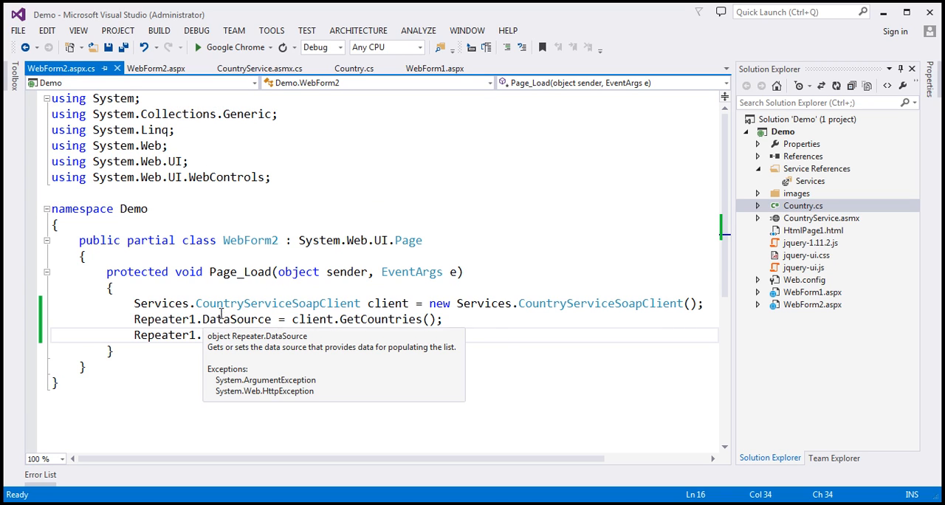
click(155, 67)
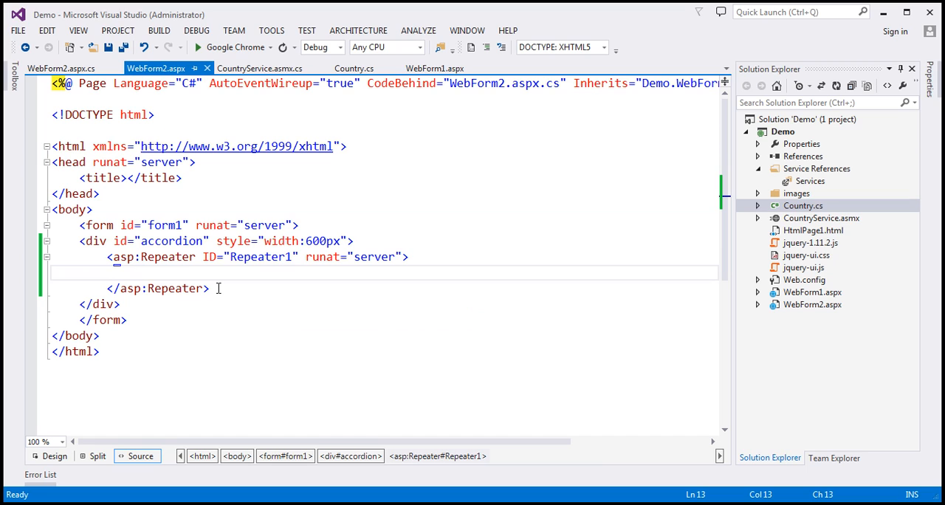
Add an h3 heading element inside the Repeater ItemTemplate
text(<ItemTemplate>)
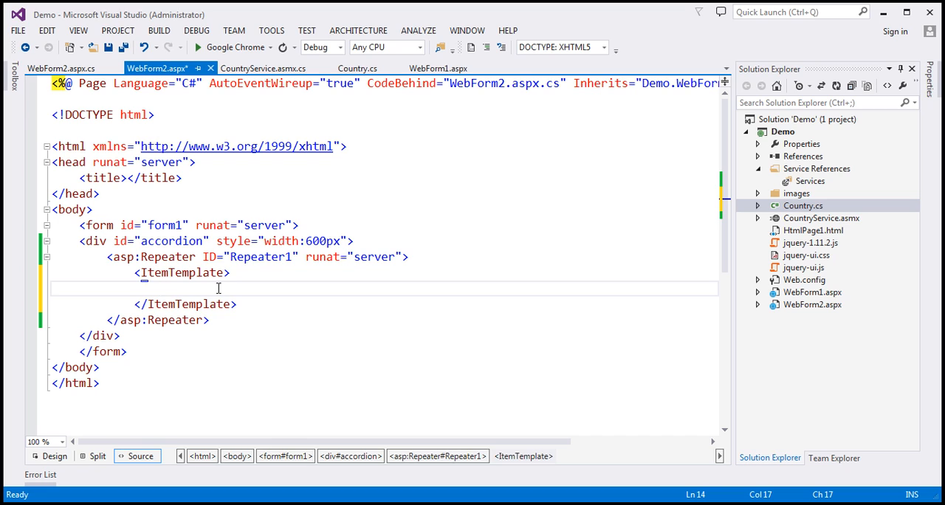
text(<a)
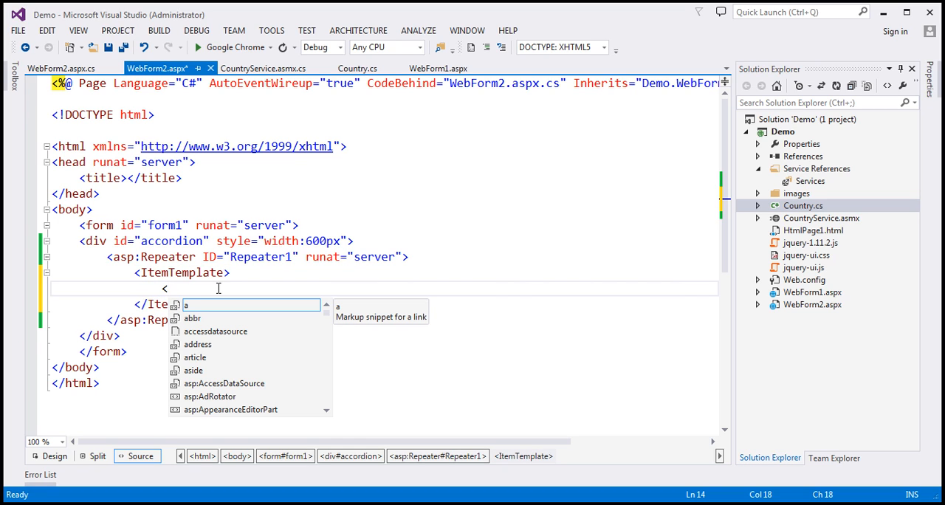
text(h3)
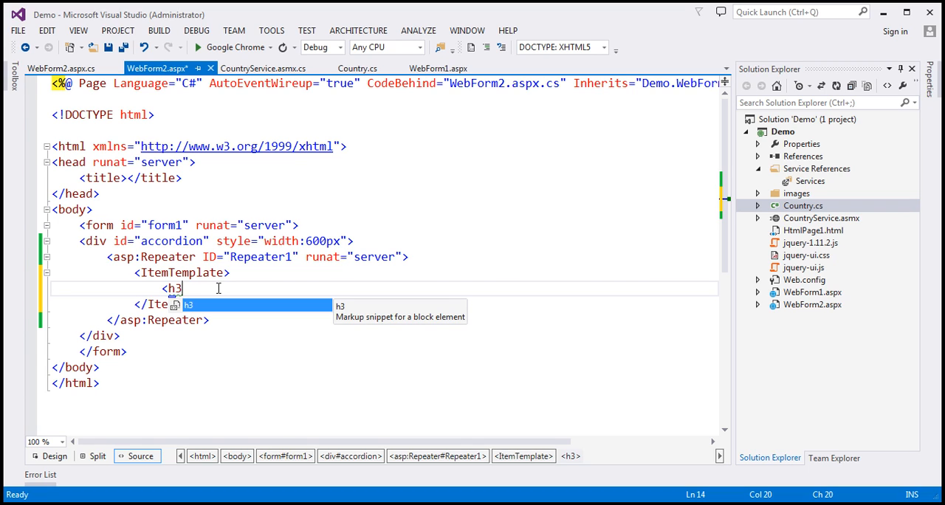
key(Tab)
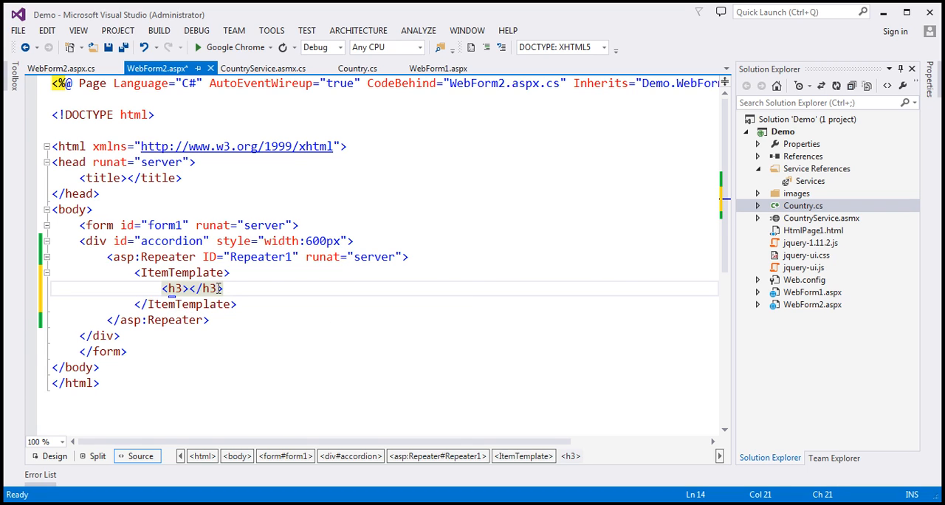
key(enter)
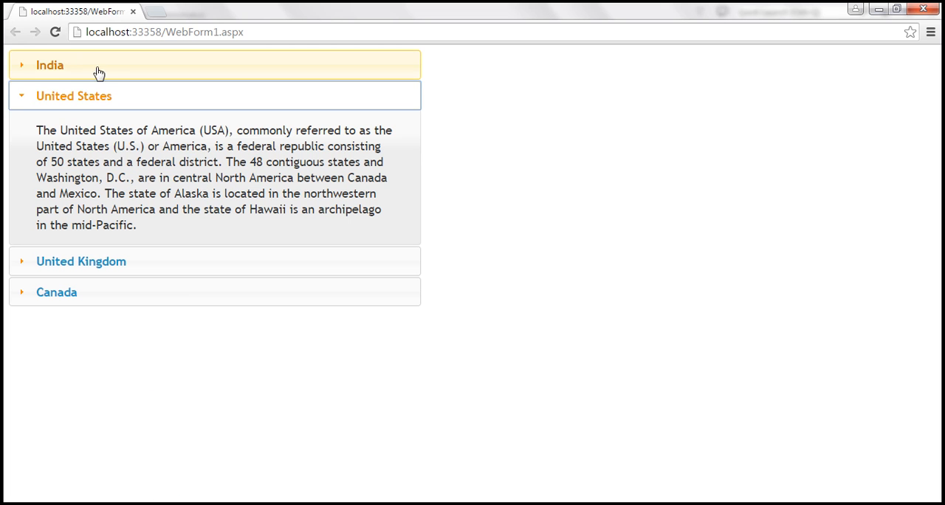
mouse_move(116, 374)
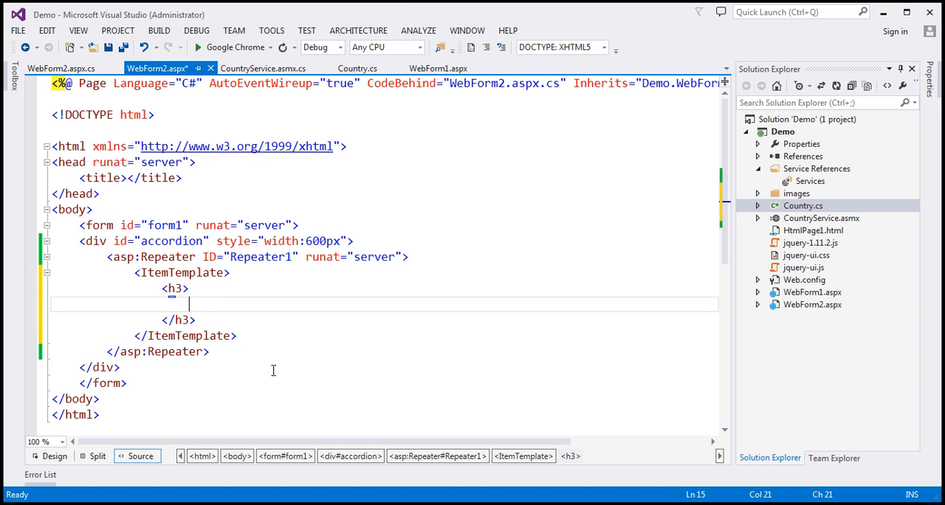
Bind the h3 heading text to <%#Eval("Name") %>
text(<)
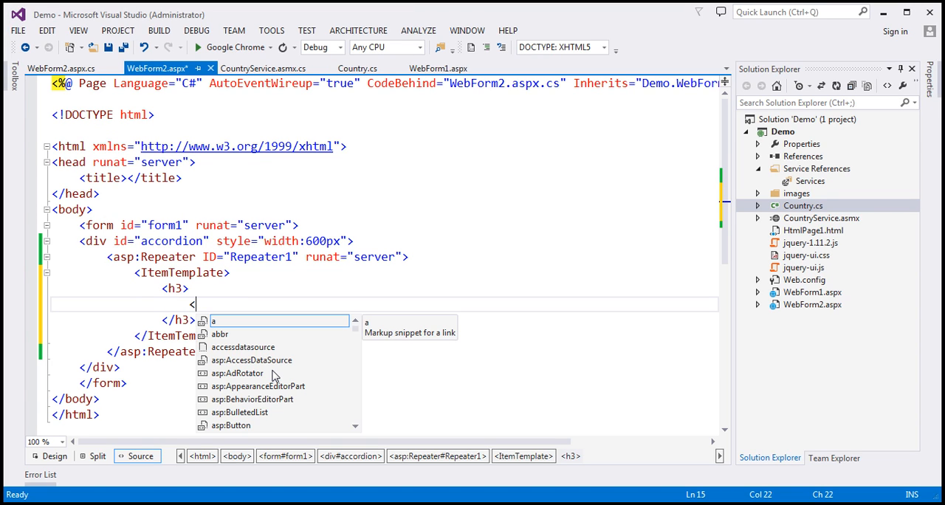
text(<%# %>)
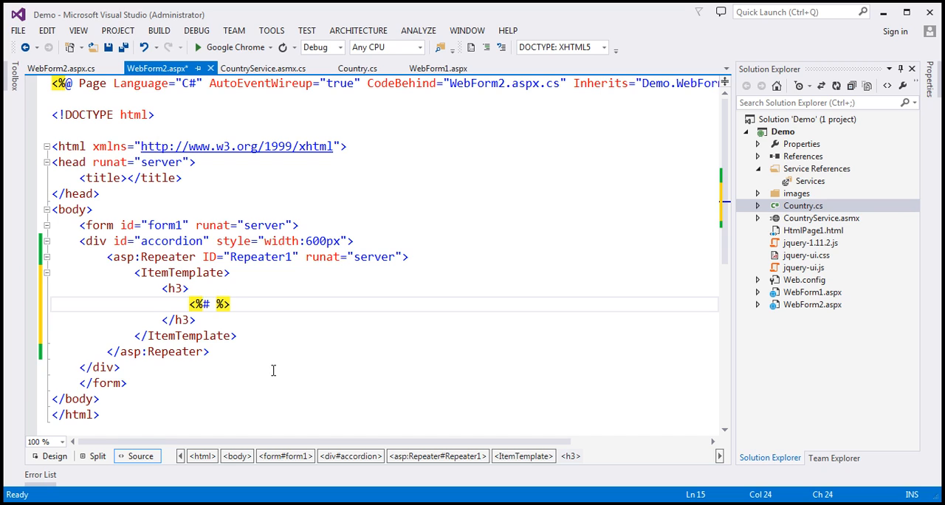
text(Eval()
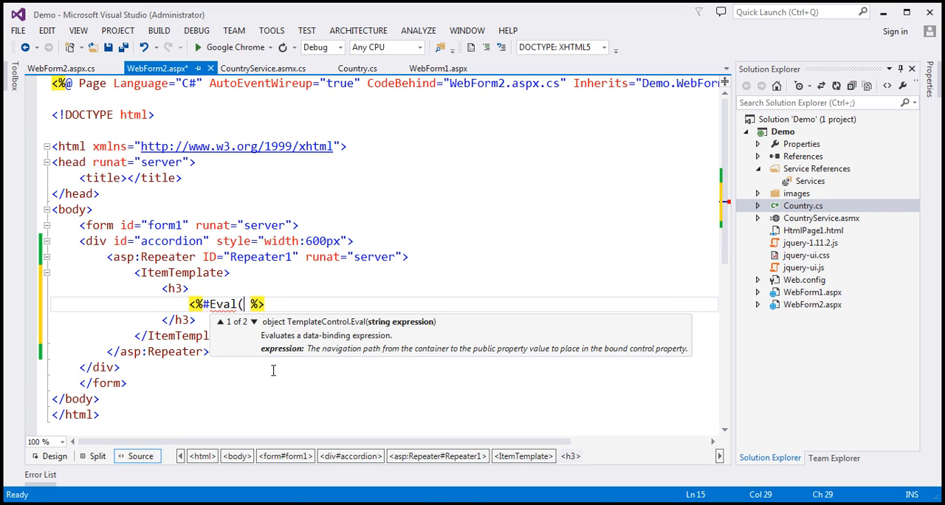
text())
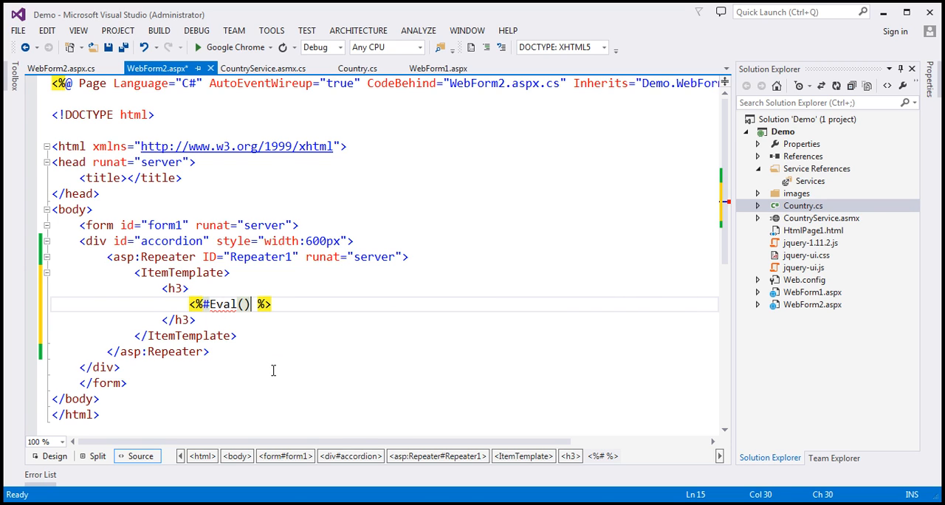
text("")
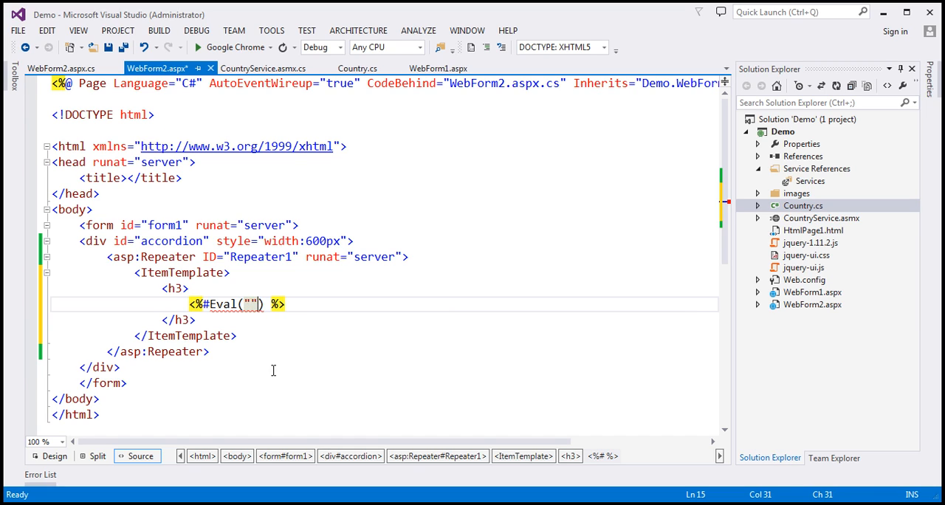
text(Name)
text(<)
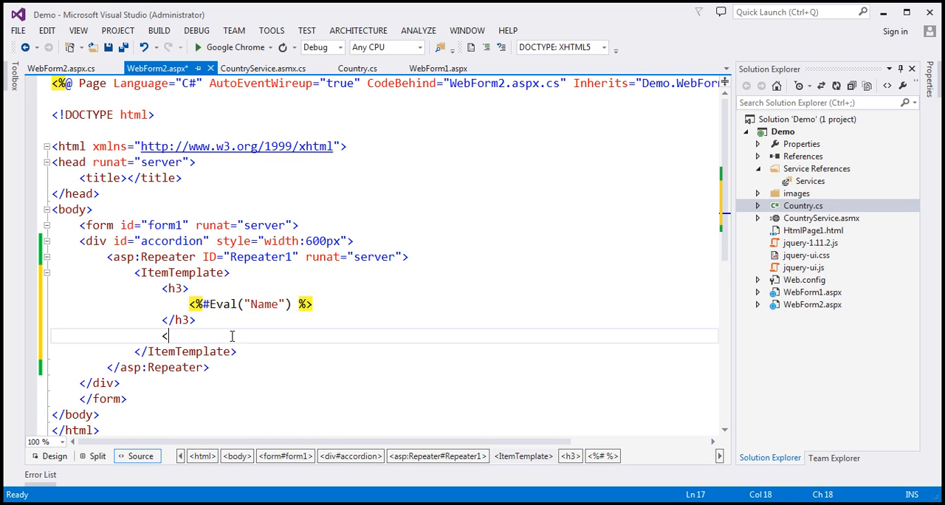
Add a div below the h3 containing a copied <%#Eval("Name") %> binding
text(id)
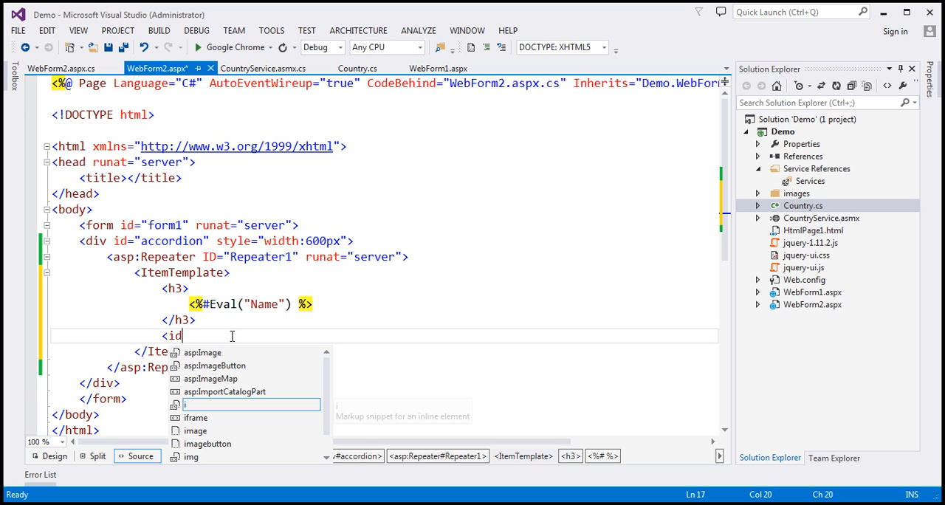
text(div>)
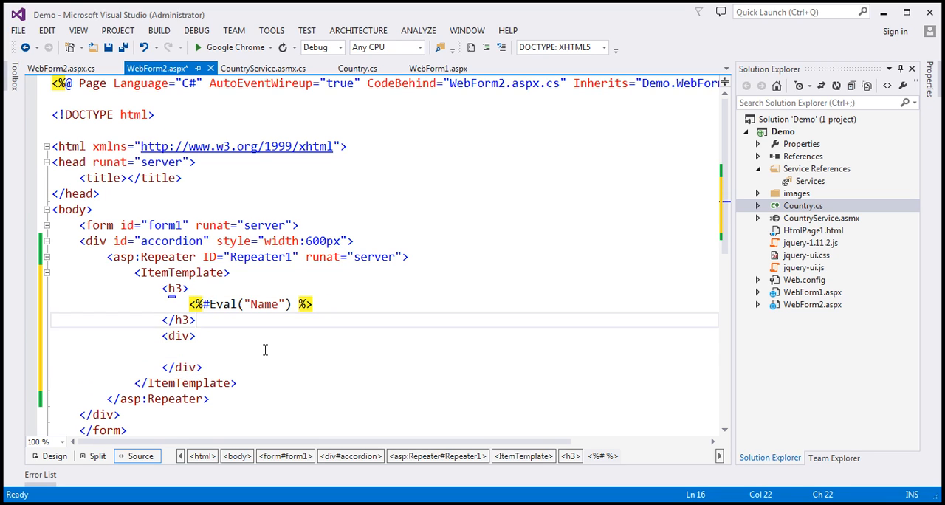
text(<%#Eval("Name") %>)
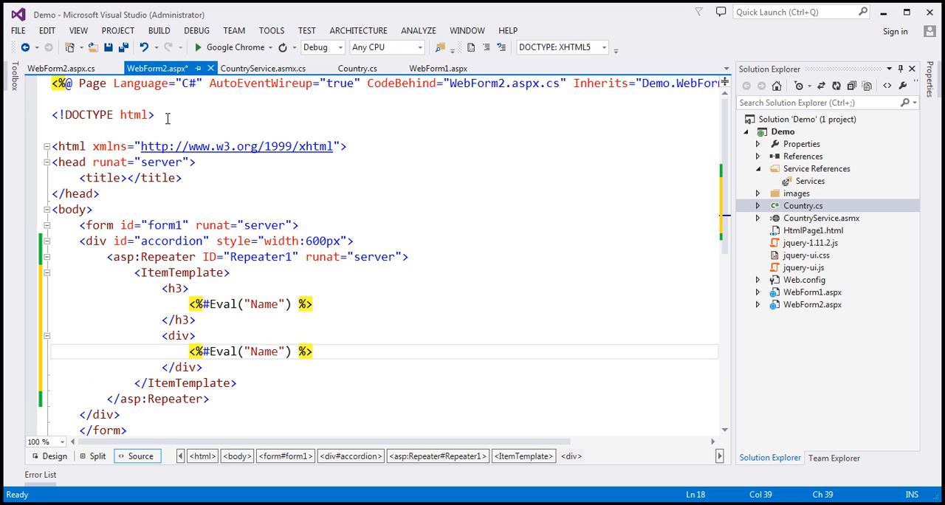
Copy the CountryDescription property name from Country.cs and bind the div to it
click(358, 67)
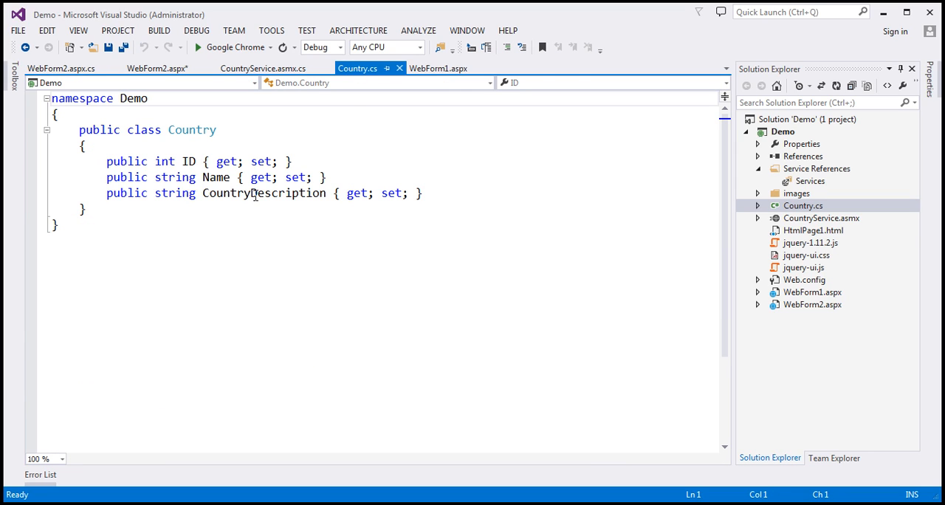
double_click(263, 193)
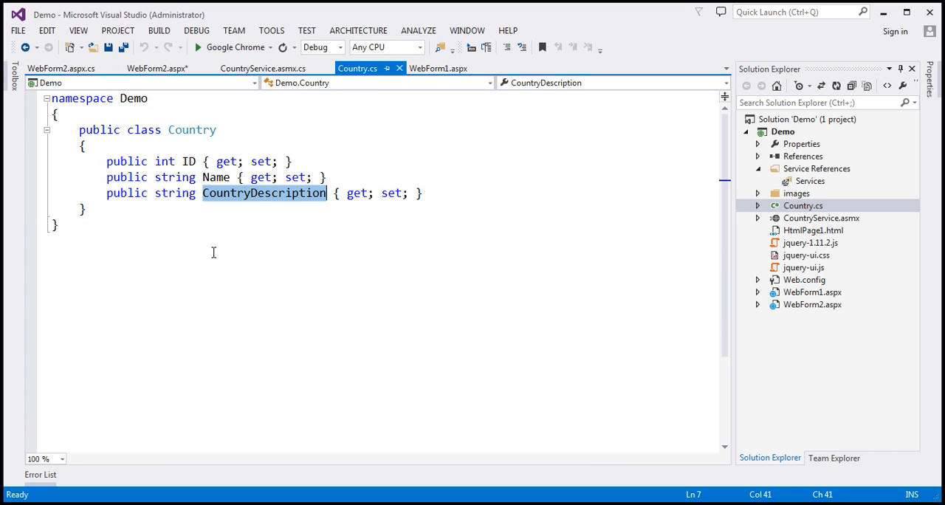
click(61, 68)
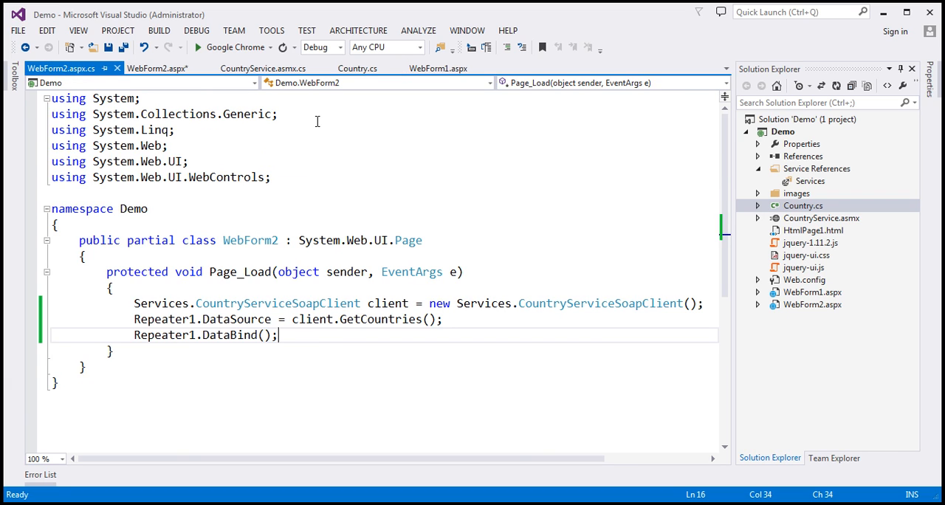
click(155, 67)
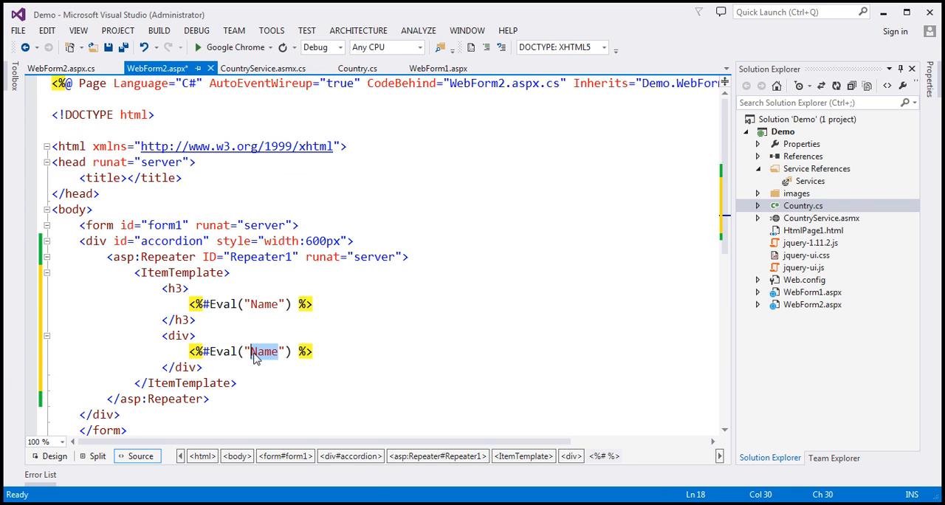
text(CountryDescription)
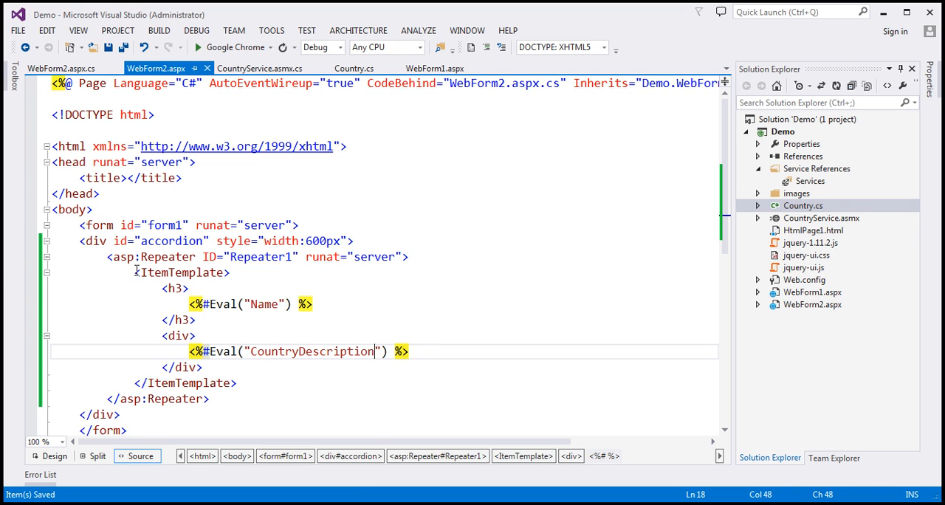
drag(136, 273, 237, 383)
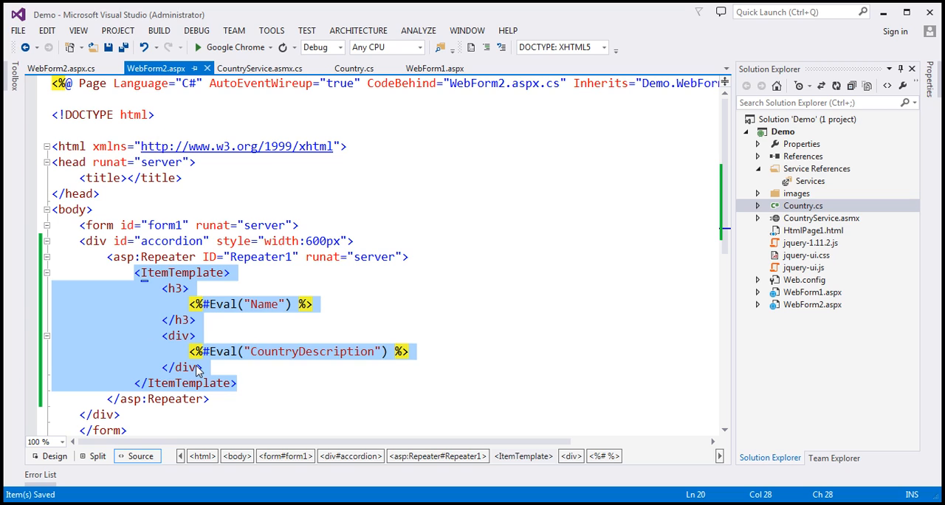
Clear the template selection and add an empty line after </title>
click(262, 303)
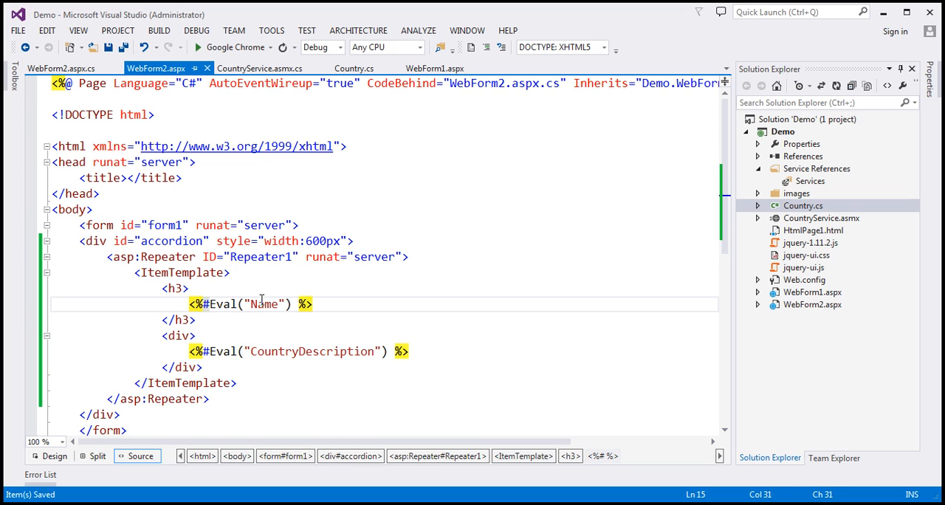
mouse_move(261, 310)
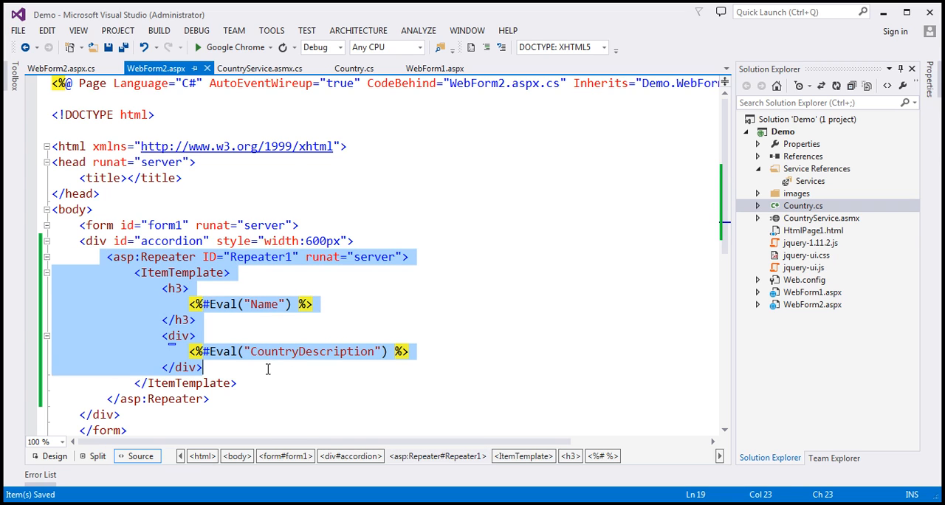
click(110, 240)
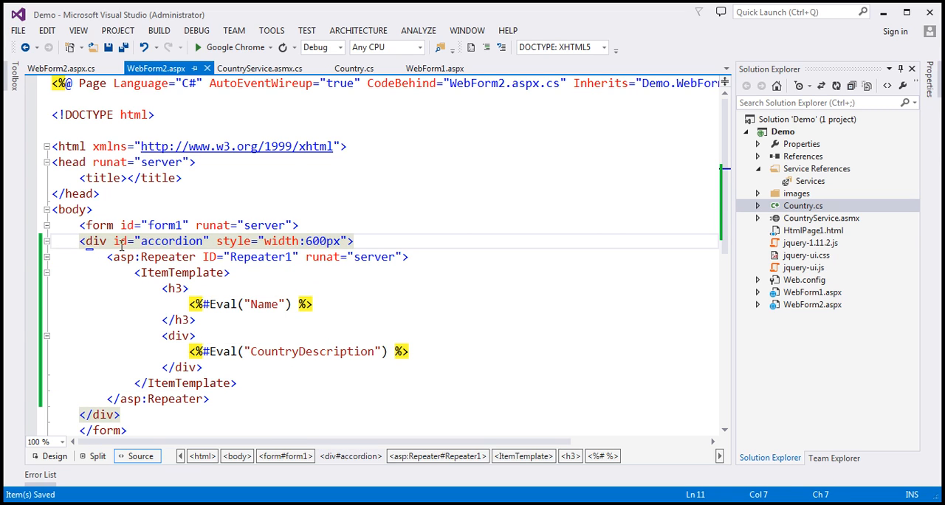
double_click(171, 241)
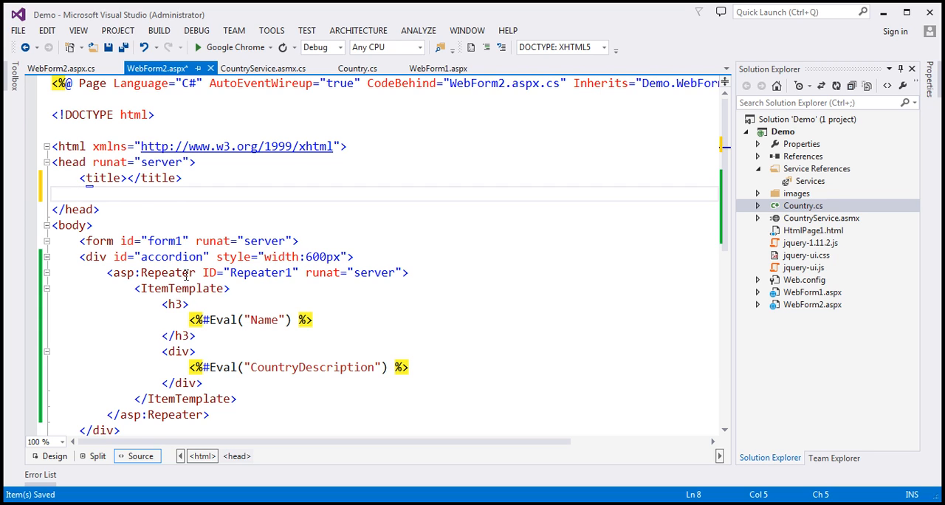
Add references to jquery-1.11.2.js, jquery-ui.css and jquery-ui.js in the head
double_click(172, 256)
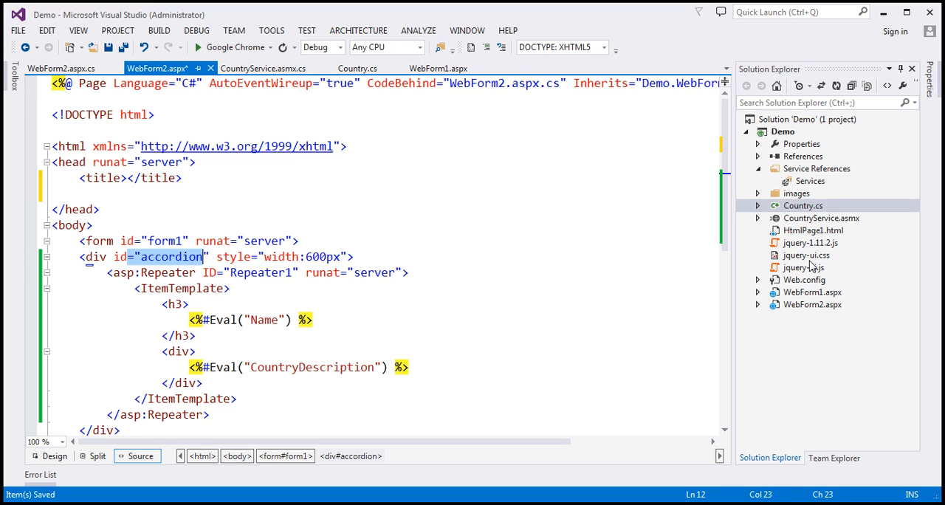
click(810, 242)
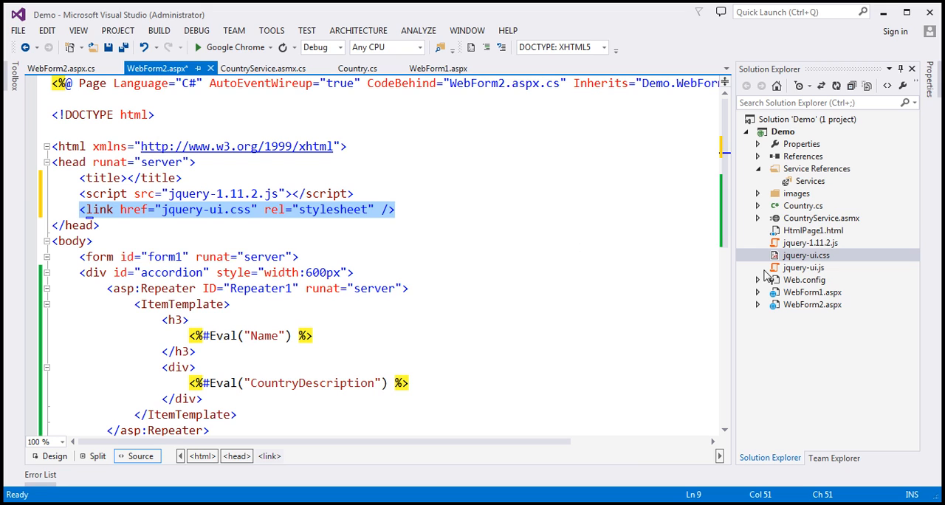
click(804, 267)
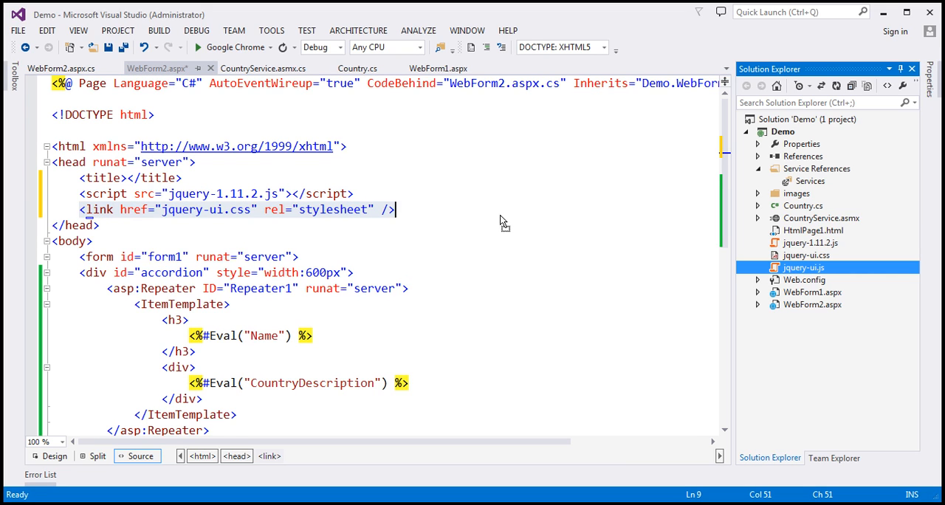
text(<script src="jquery-ui.js"></script>)
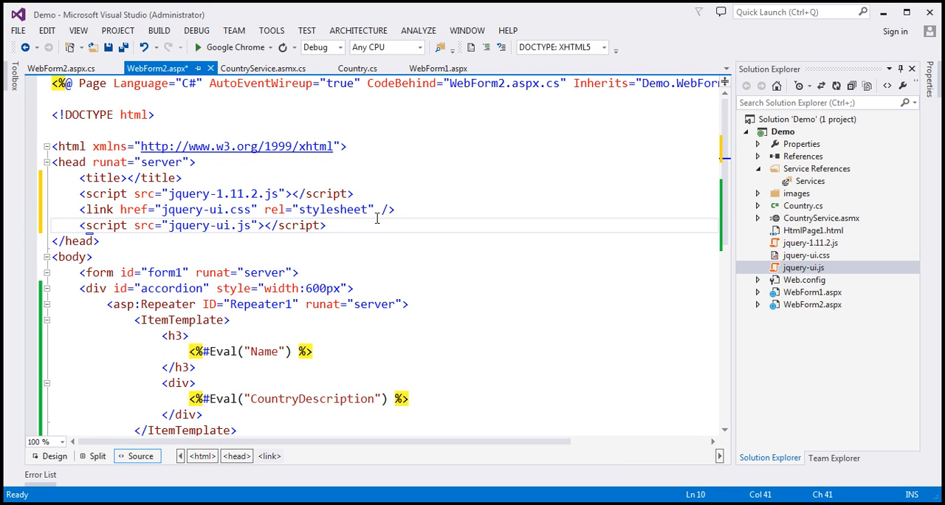
Add a script block with a $(document).ready function to the head
text(<sc)
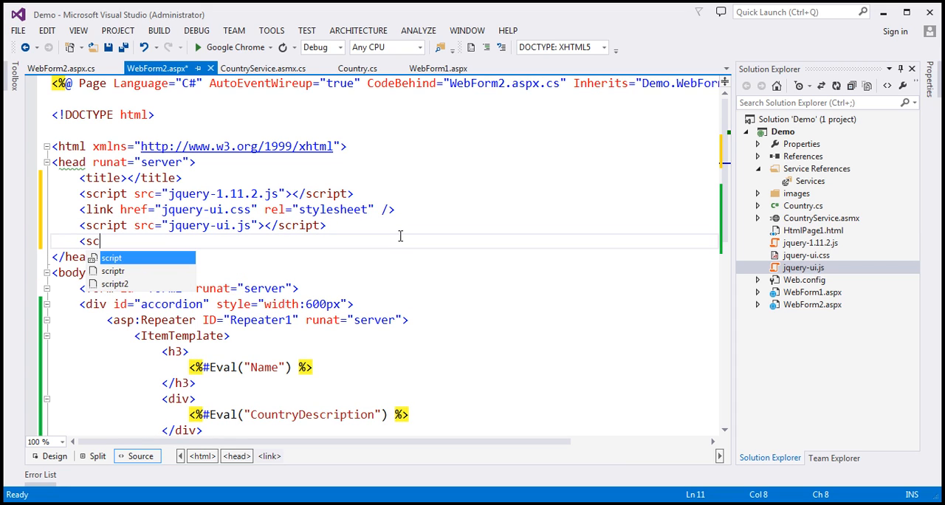
text(ript type="text/javascript"></script>)
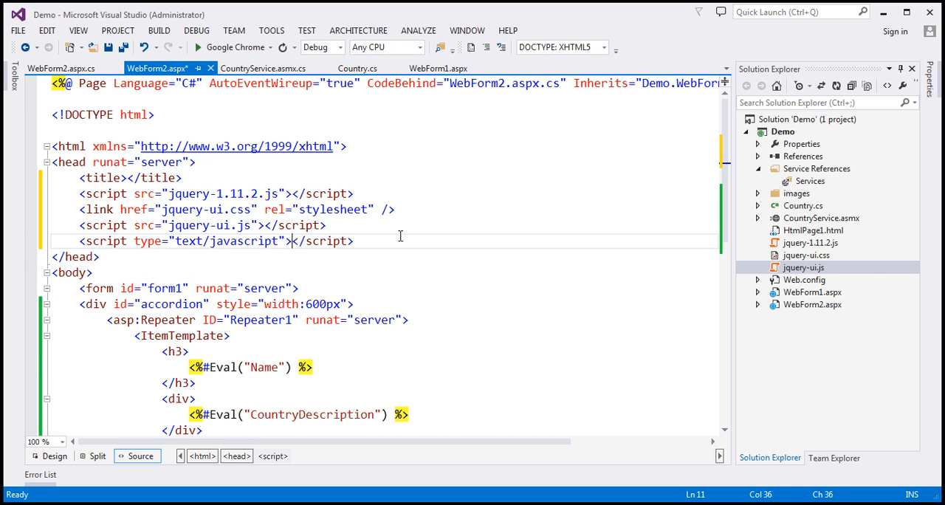
text($)
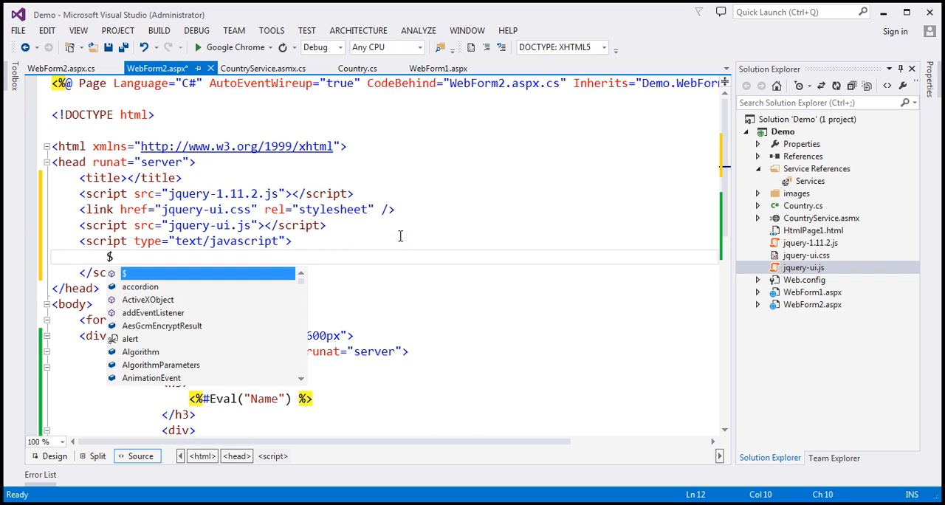
text((document))
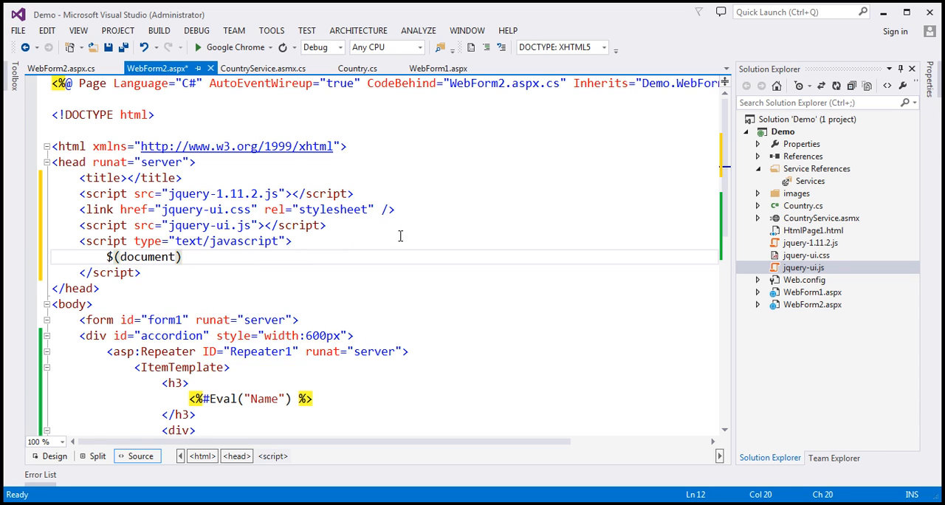
text(.draggable)
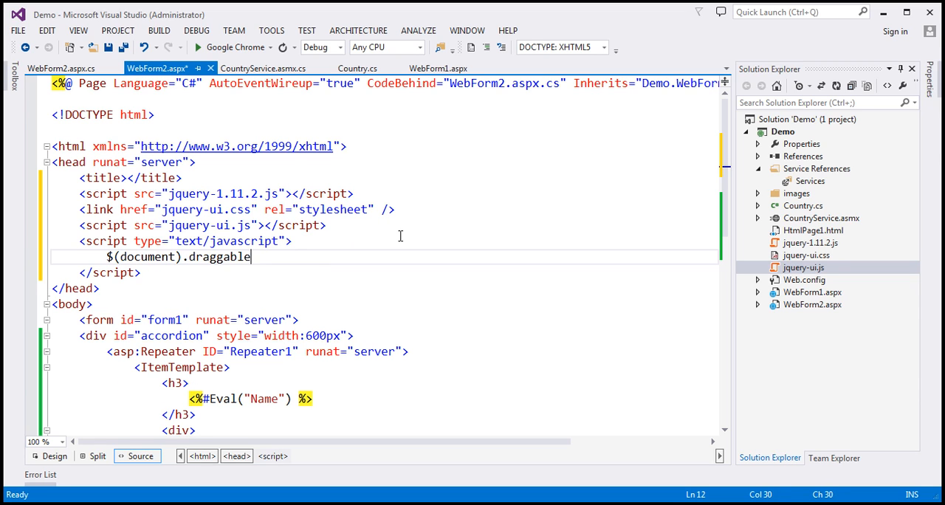
text(ready(function () {)
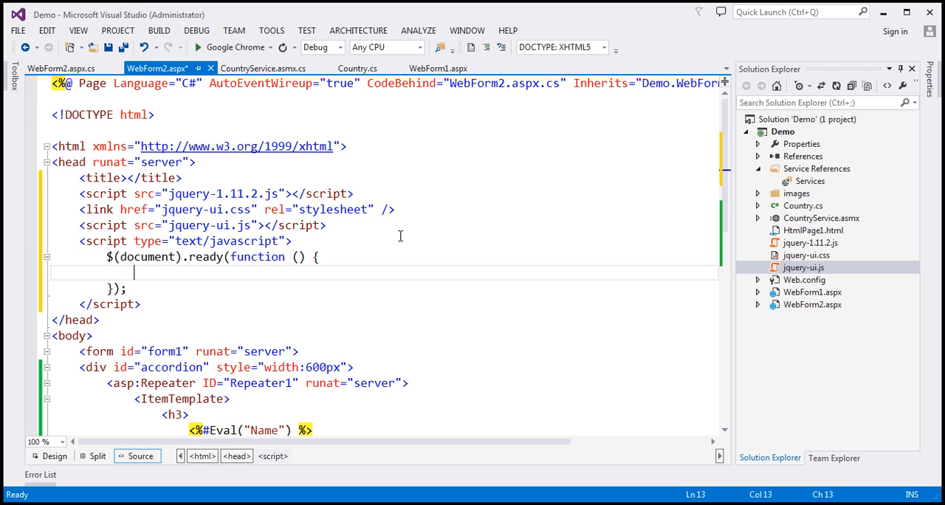
Call $('#accordion').accordion() inside the ready function and save the file
double_click(171, 367)
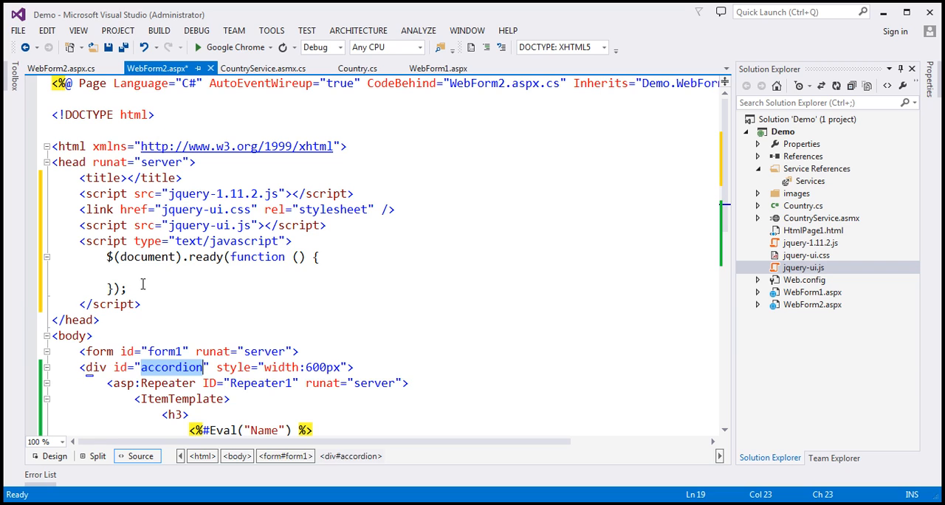
text($())
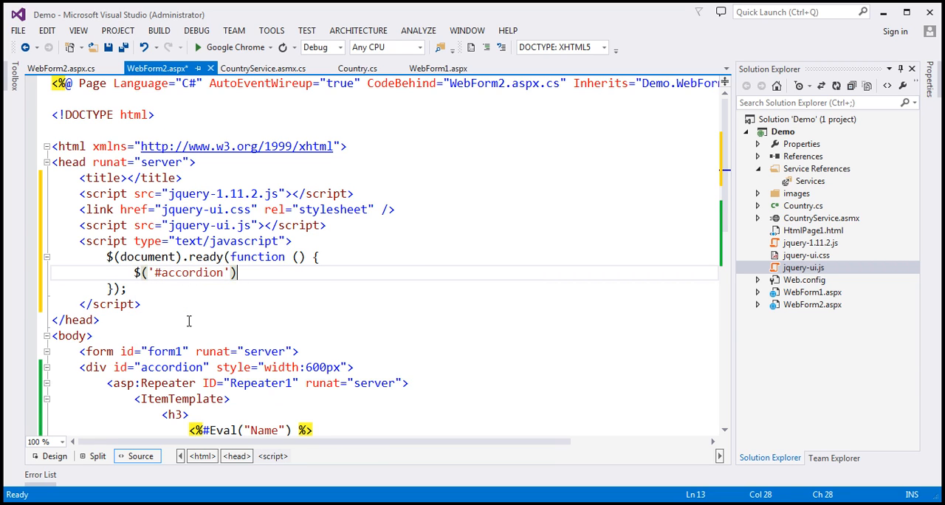
text(.acc)
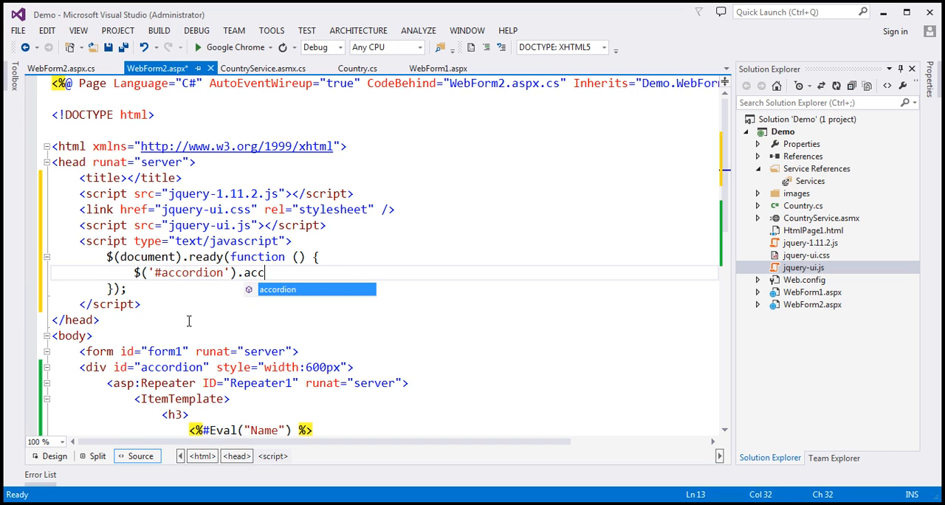
text(ordion();)
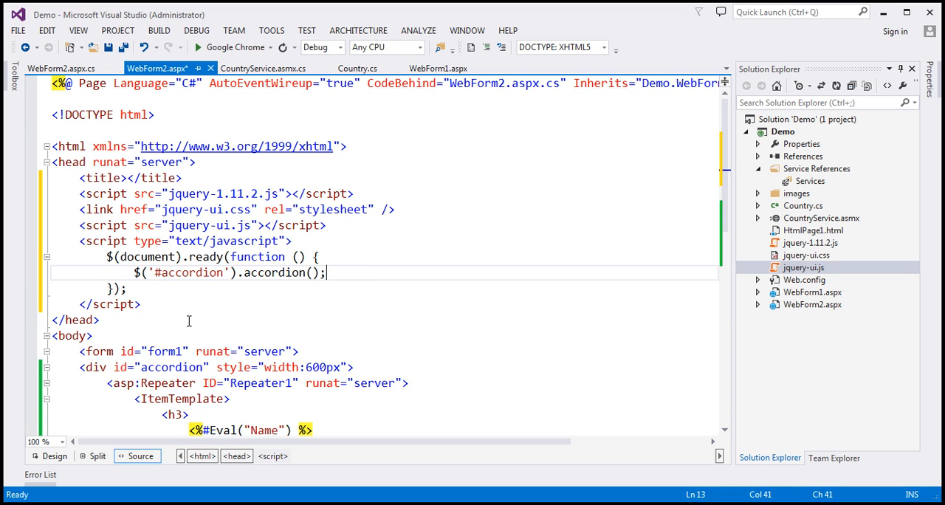
key(ctrl+s)
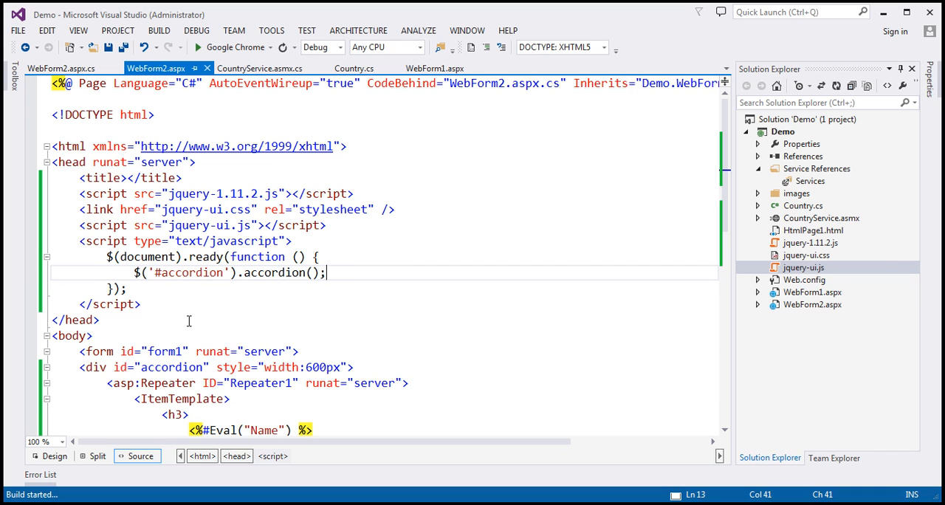
Expand the United Kingdom section of WebForm2's country accordion in Chrome
click(198, 47)
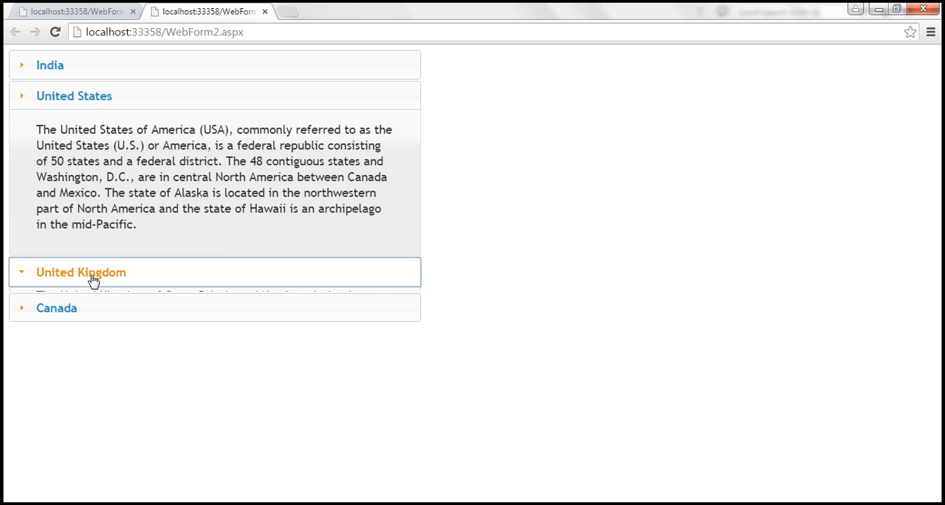
click(74, 11)
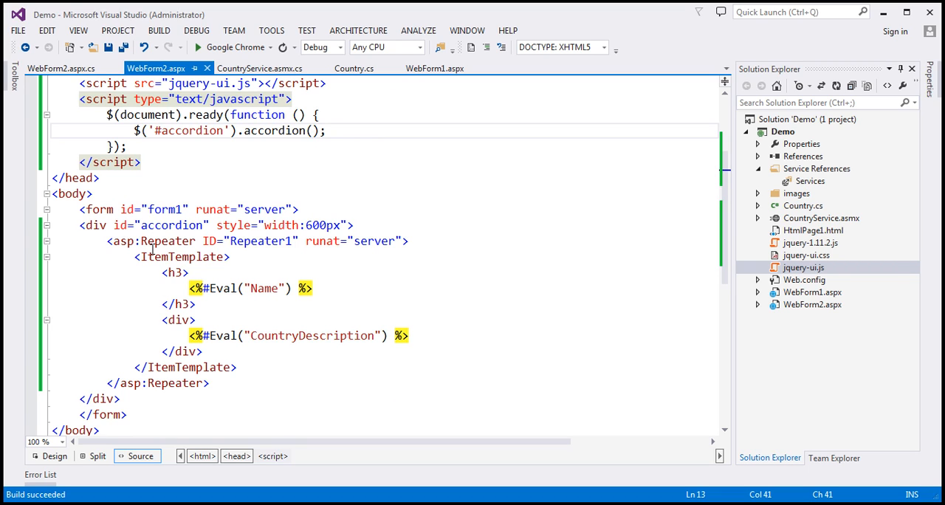
mouse_move(222, 287)
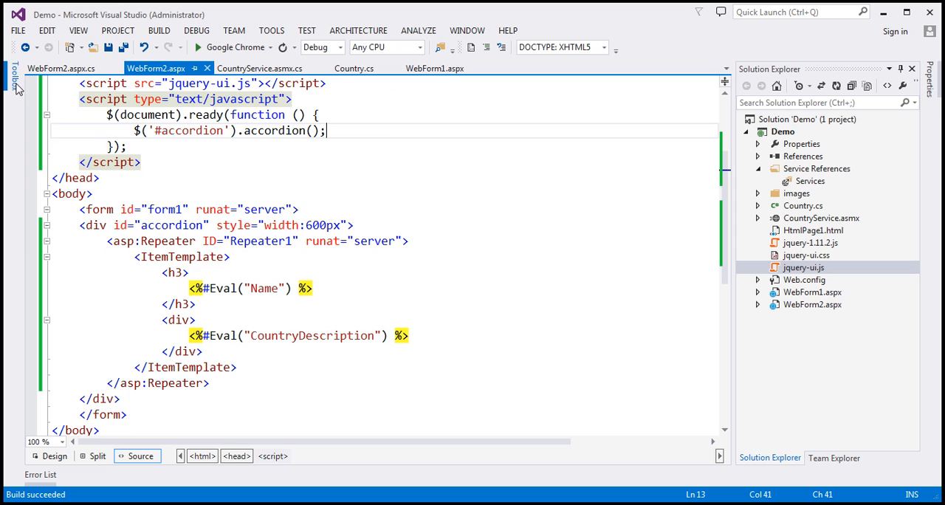
Add a new line after the Repeater accordion's closing </div>
click(15, 74)
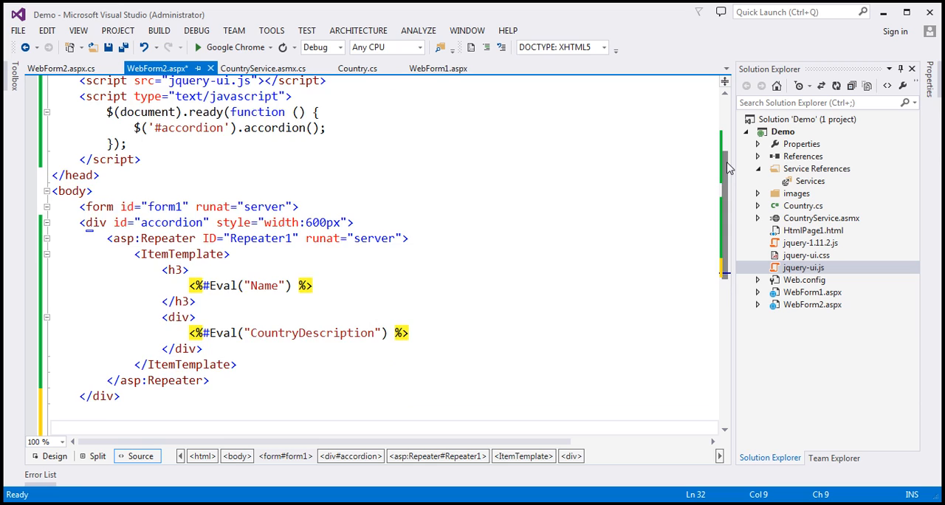
Add a <br /> and copy the accordion block, renaming the copy's id to accordion2
text(<)
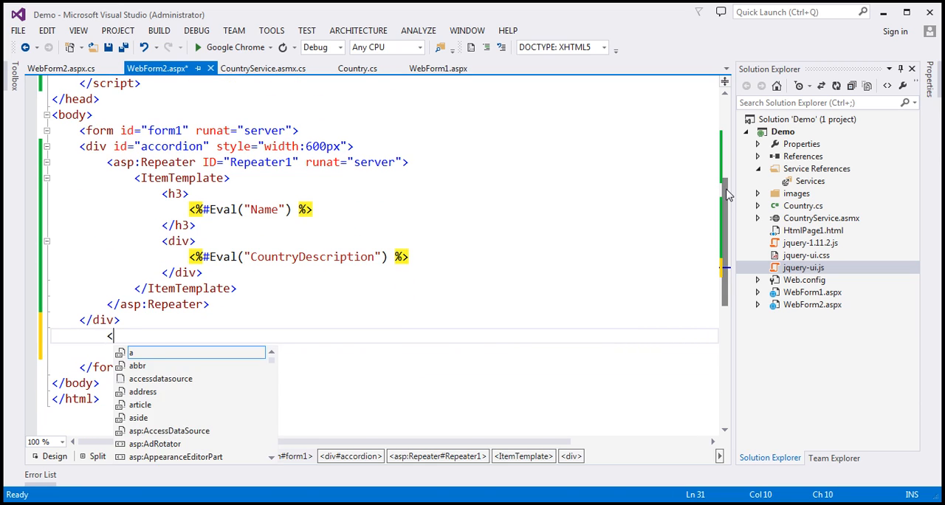
text(br />)
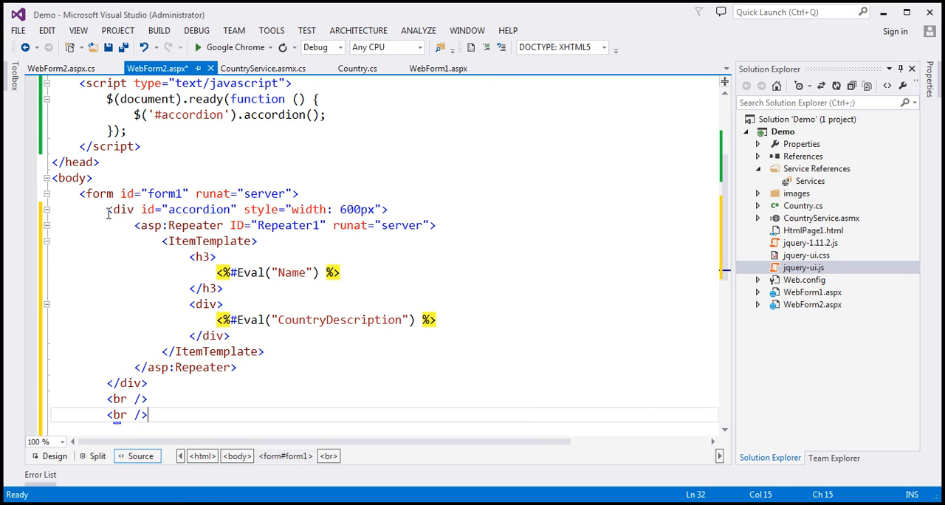
drag(107, 208, 147, 383)
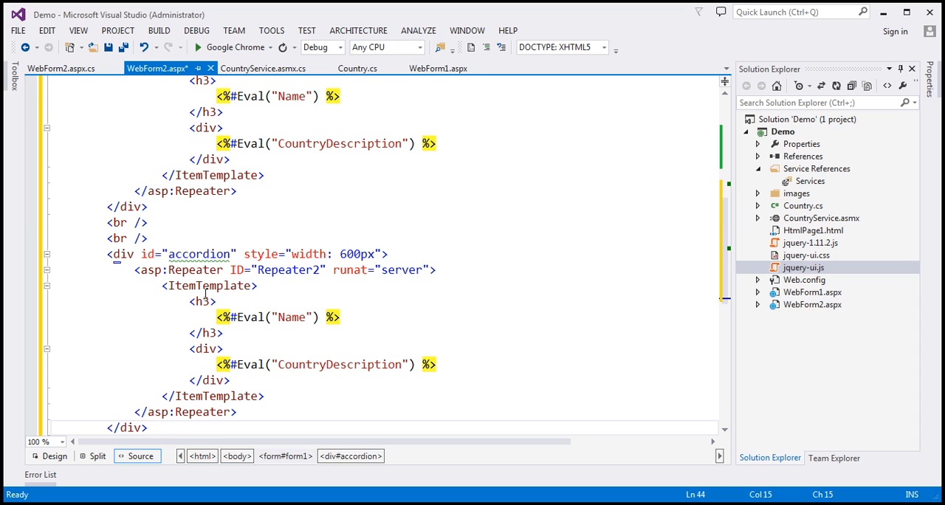
mouse_move(189, 265)
text(ListView)
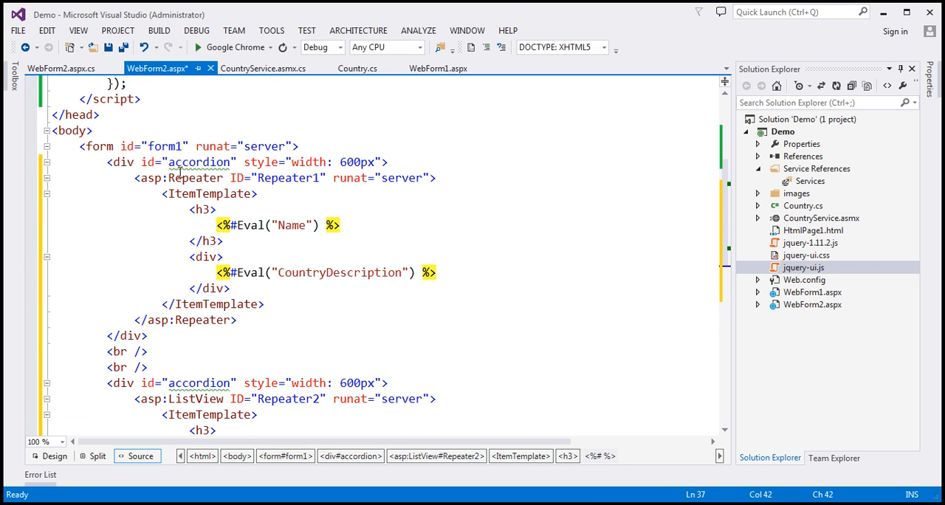
scroll(down, 3)
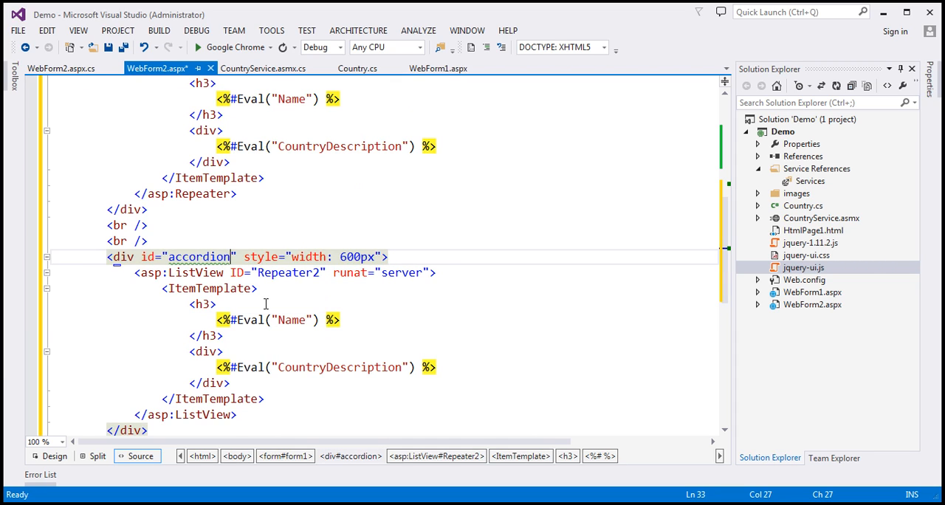
text(2)
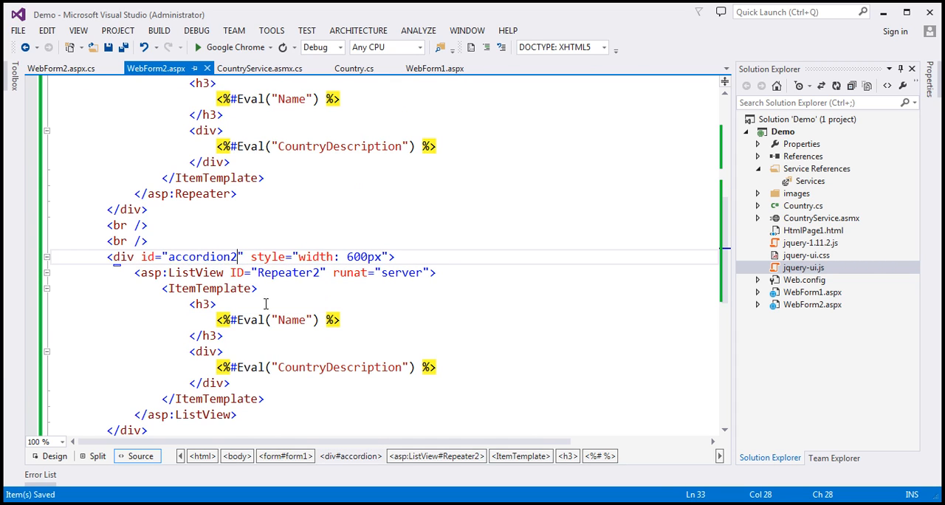
Change the copied Repeater to a ListView with ID ListView1 and view the code-behind
scroll(down, 3)
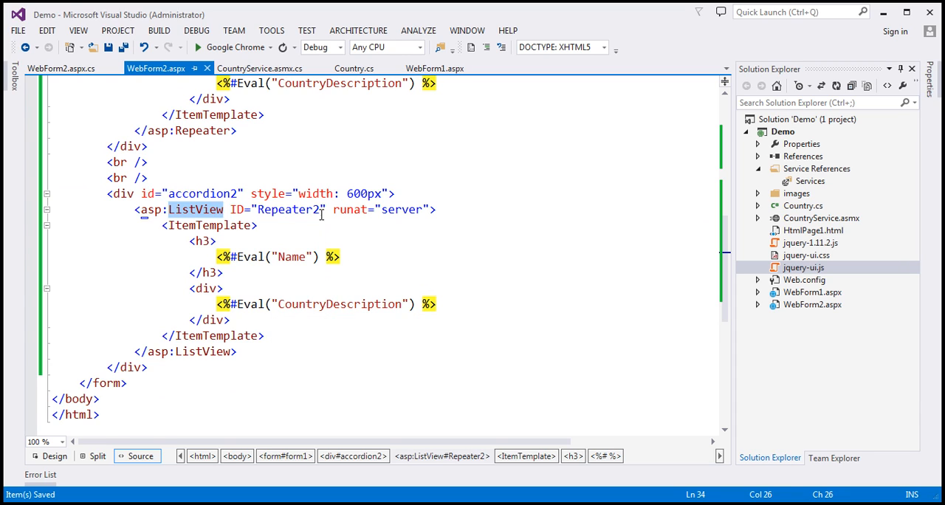
text(ListView1)
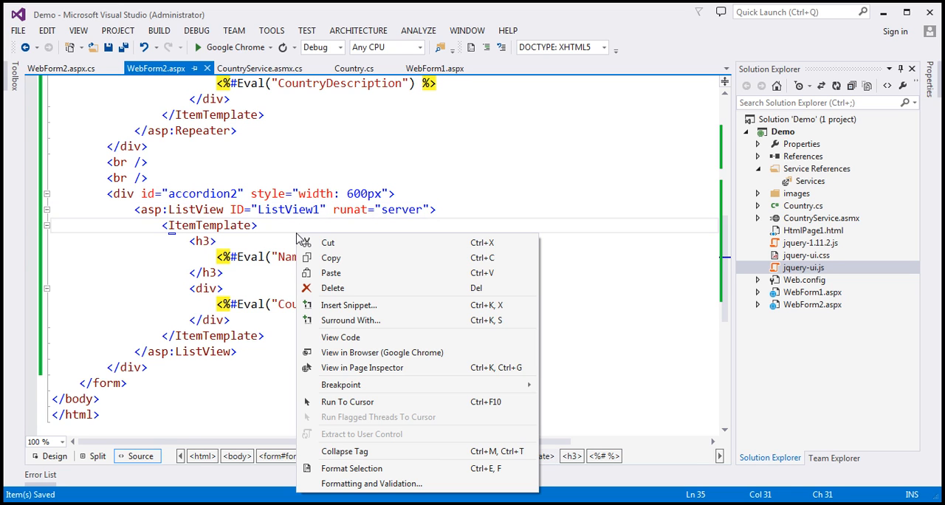
click(341, 336)
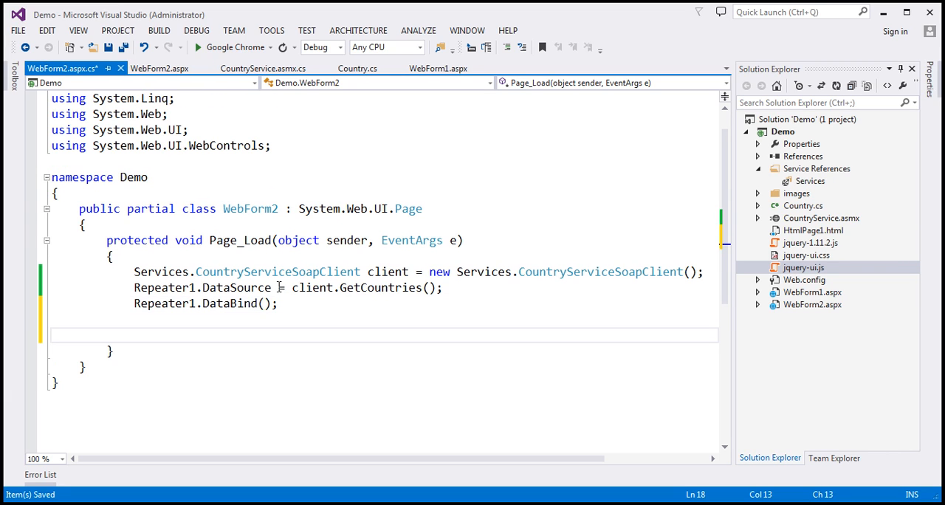
In Page_Load, set ListView1's DataSource to client.GetCountries() and bind it, like Repeater1
text(ListView)
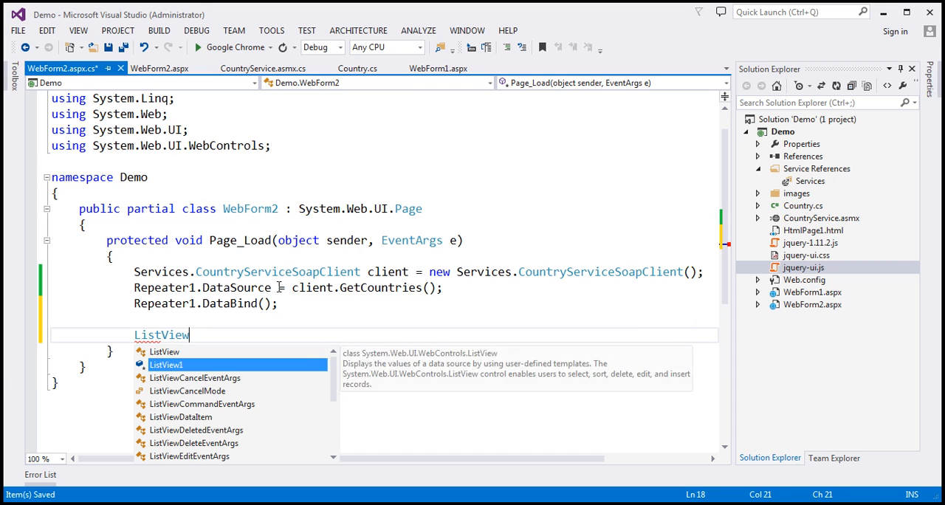
text(1.datas)
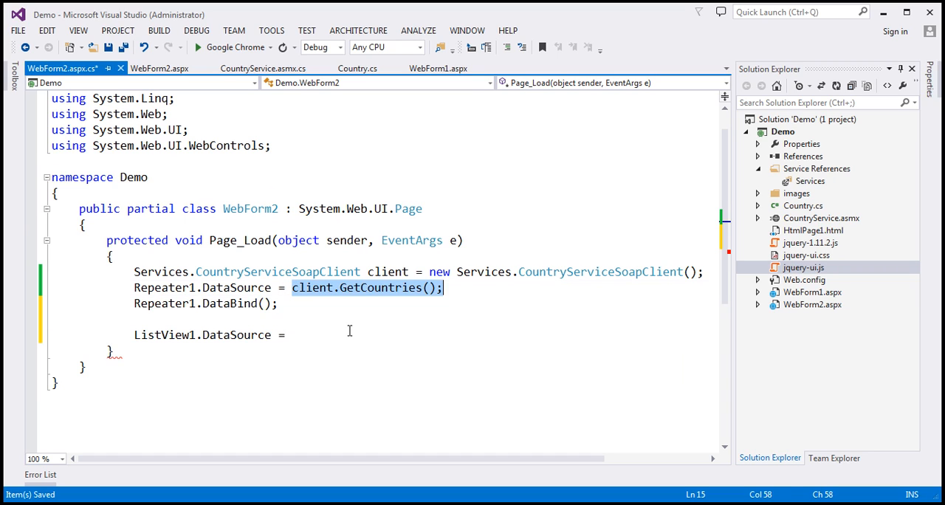
text(client.GetCountries();)
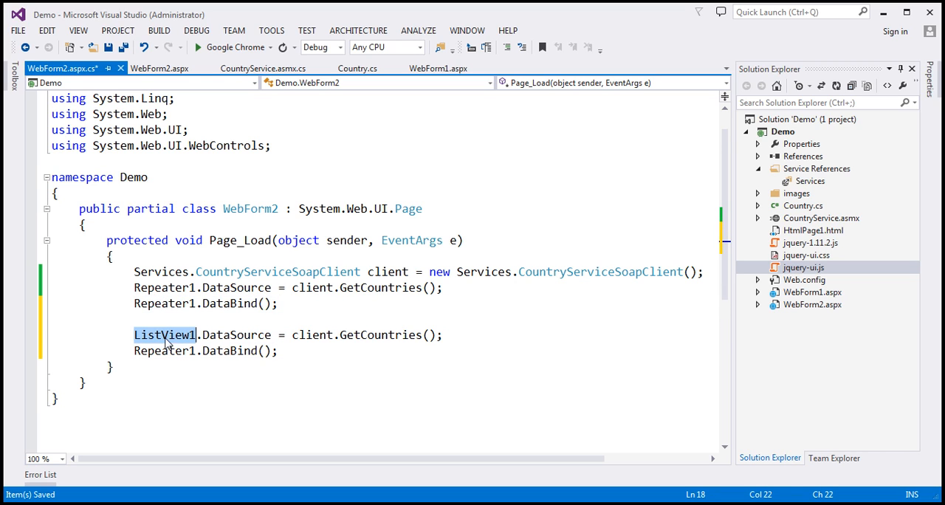
click(163, 350)
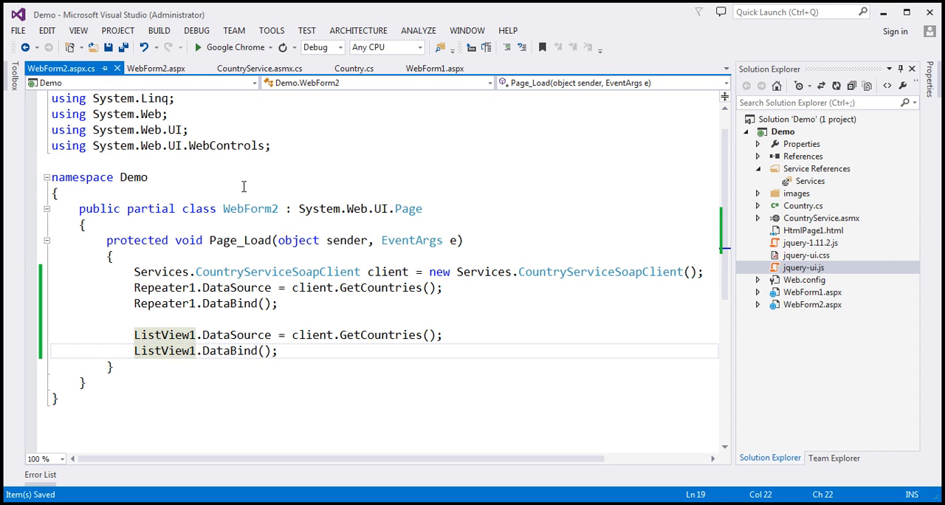
click(156, 68)
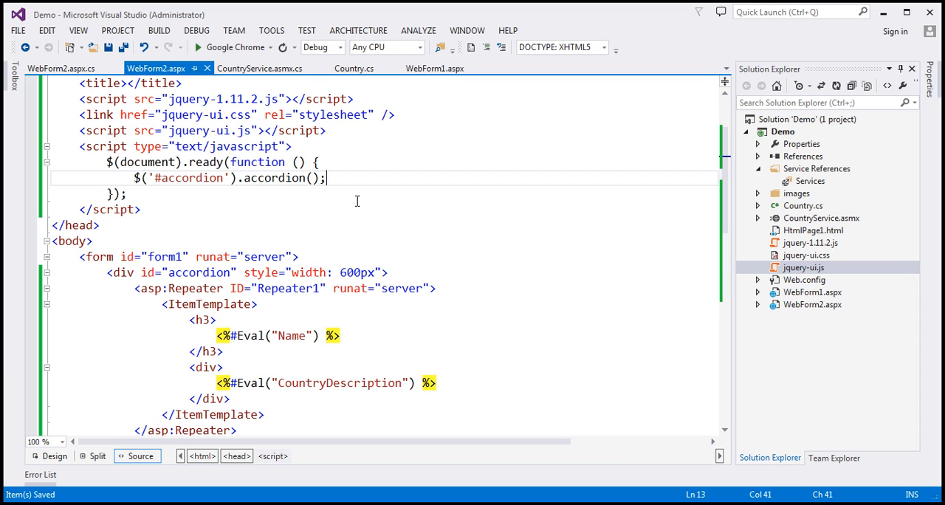
Add $('#accordion2').accordion(); below the existing accordion call in the script
text($('#accordion').accordion();)
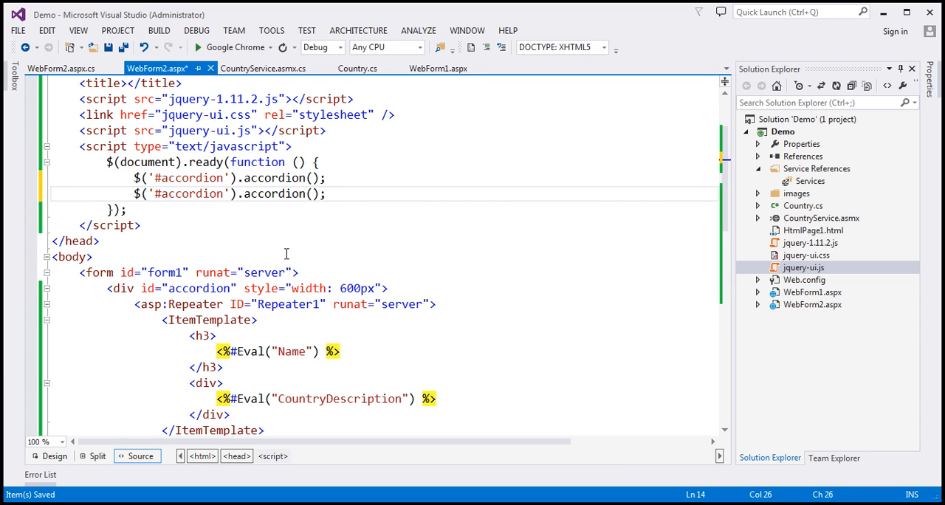
text(2)
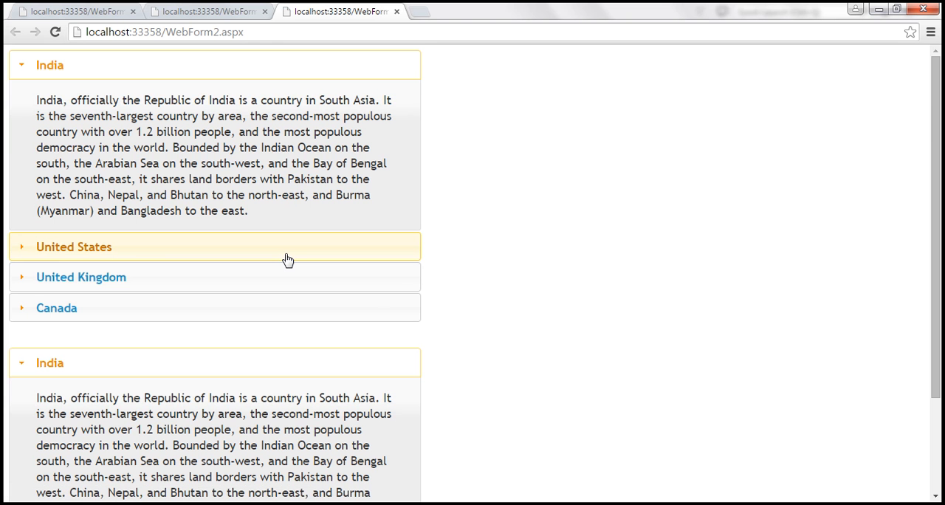
mouse_move(127, 84)
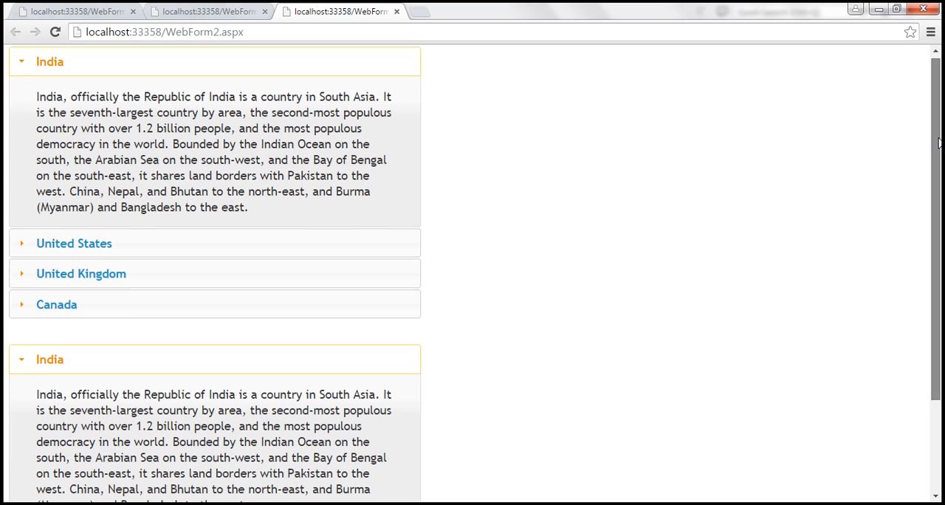
Expand United Kingdom in the second accordion, then advance to the Additional Resources slide
scroll(down, 3)
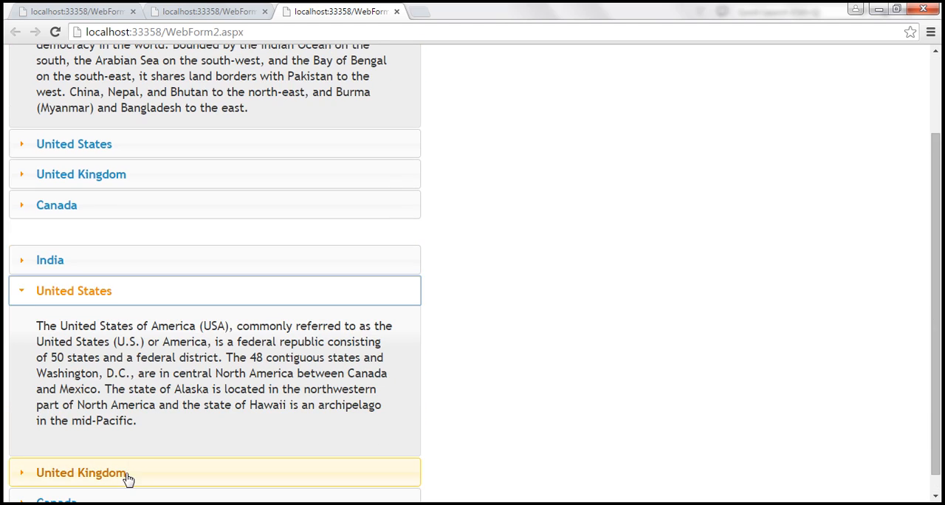
click(50, 260)
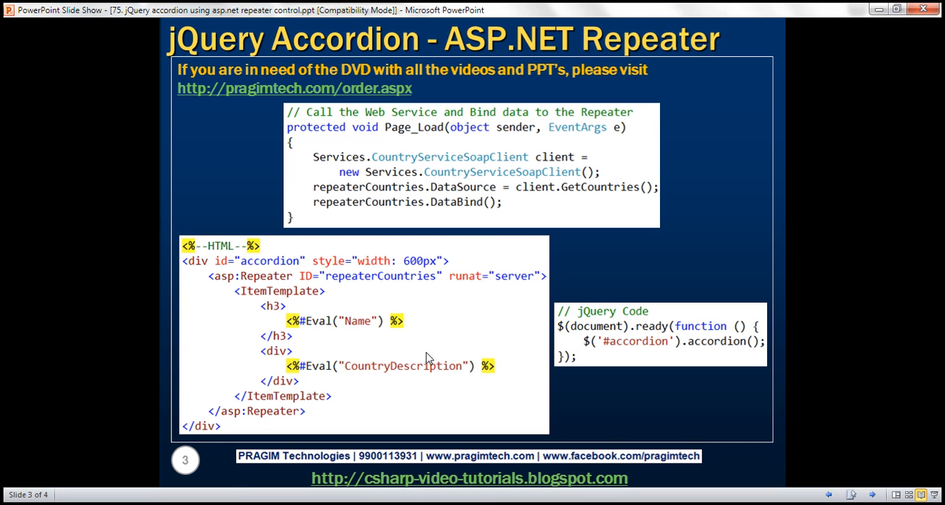
key(right)
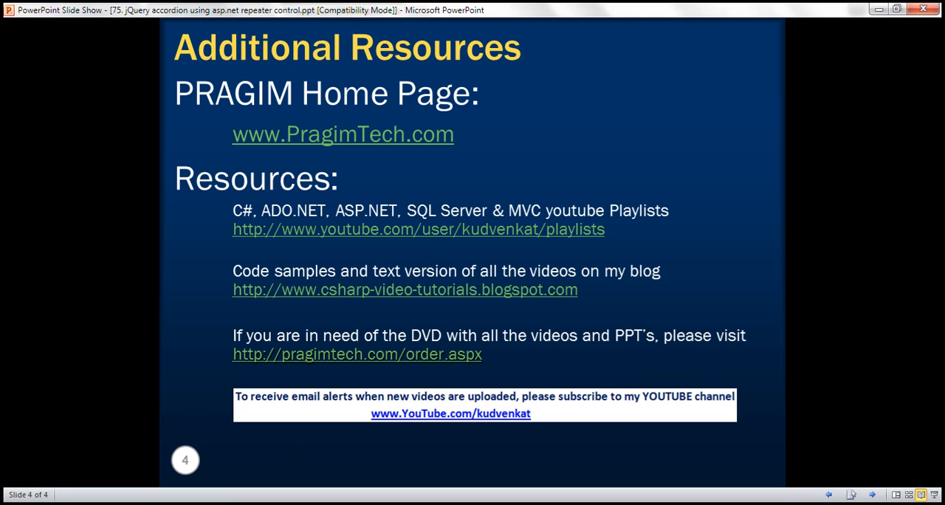